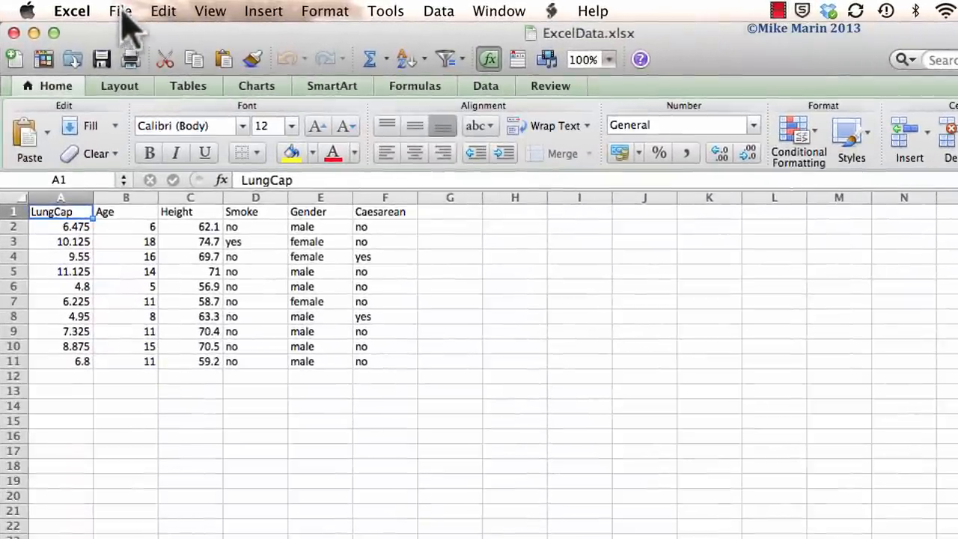
# Save the workbook to the Desktop as Comma Separated Values named ExcelDataCSV.csv
pyautogui.click(120, 11)
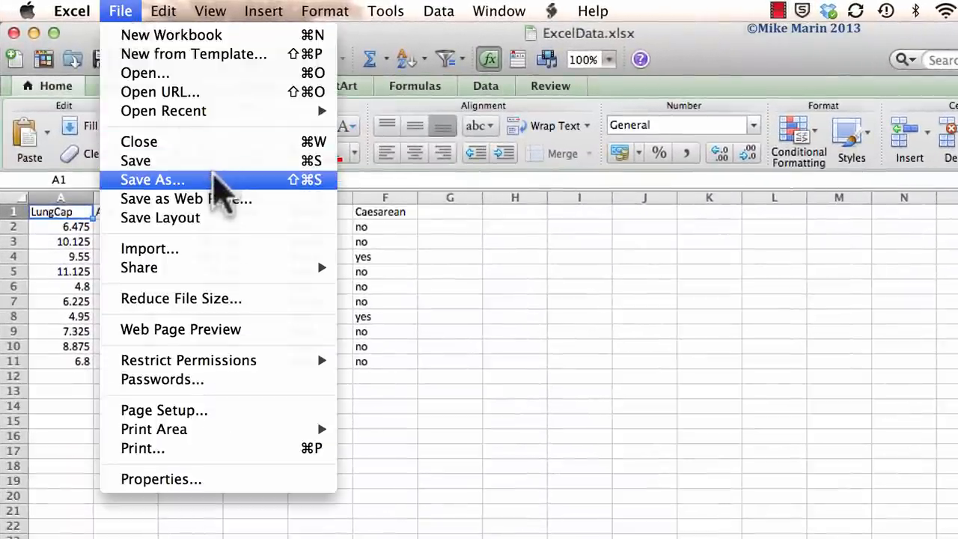
pyautogui.click(153, 179)
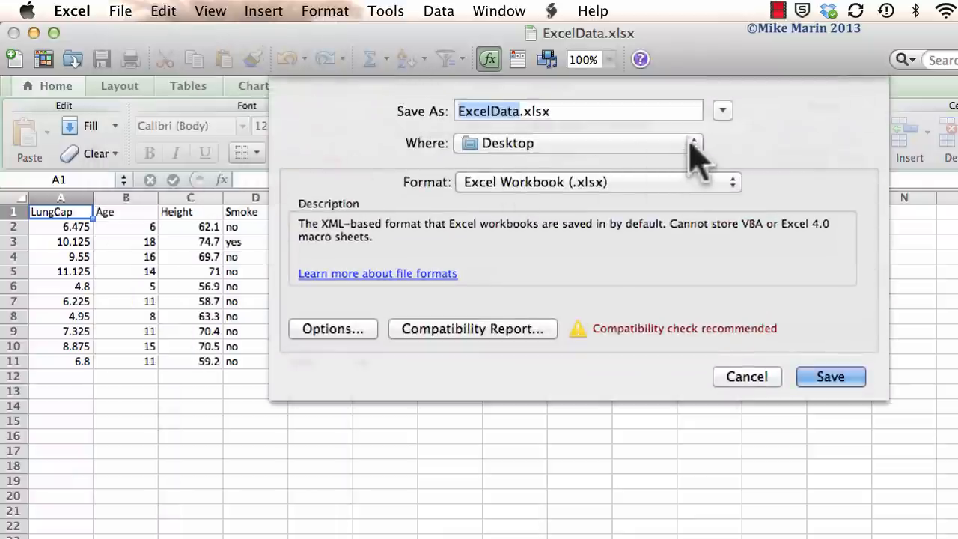
pyautogui.moveTo(755, 198)
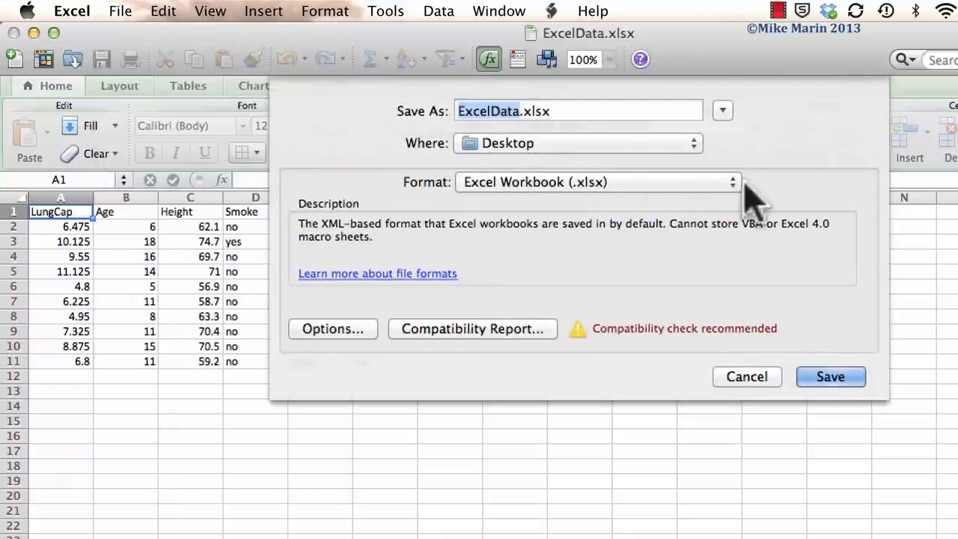
pyautogui.click(599, 183)
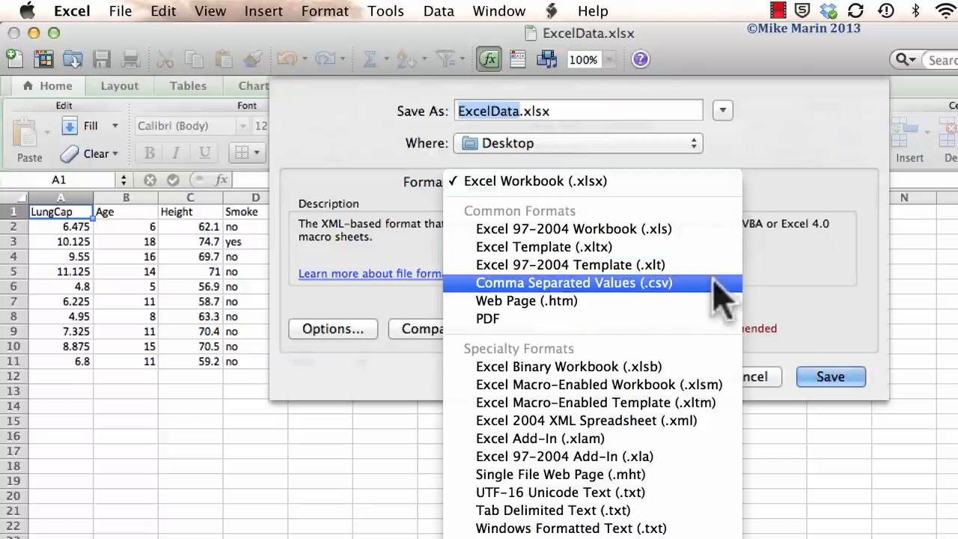
pyautogui.click(572, 283)
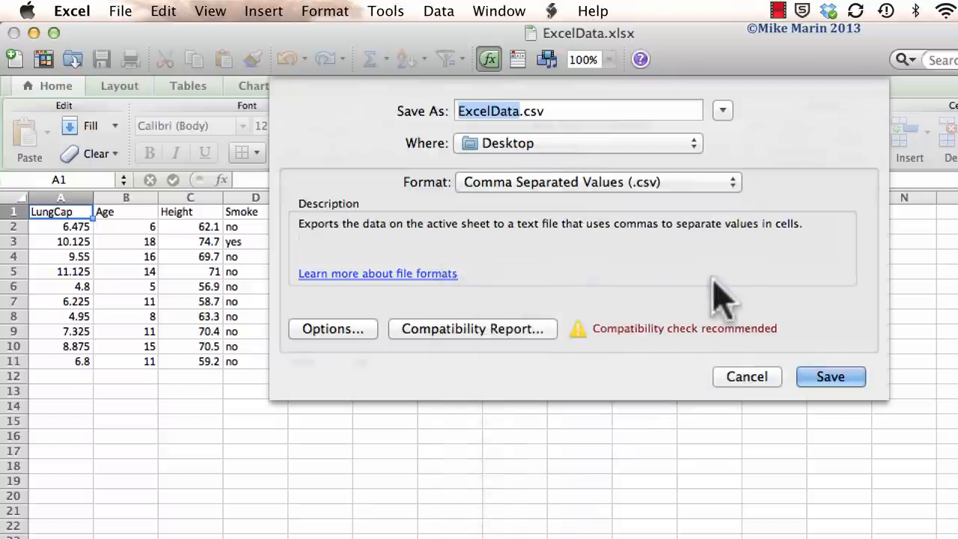
pyautogui.click(520, 111)
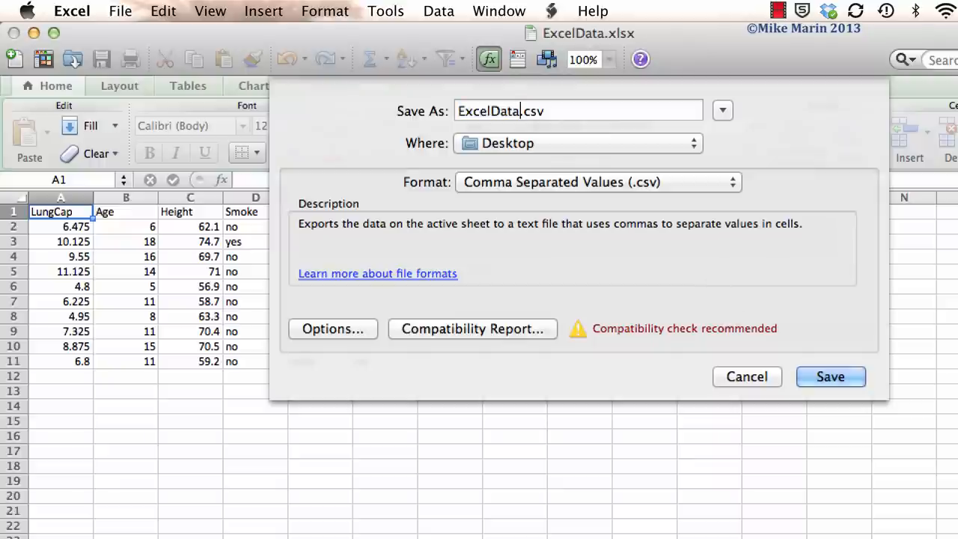
pyautogui.write('CSV')
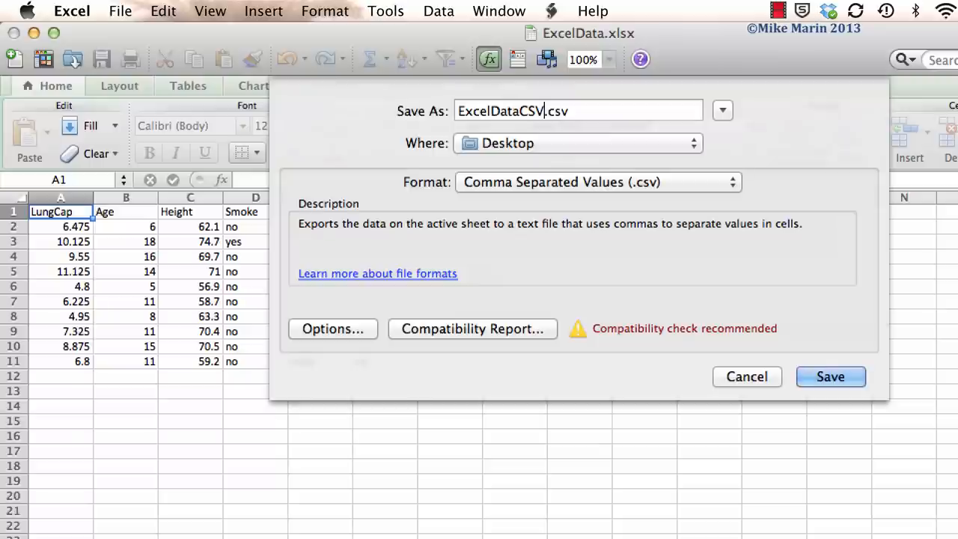
pyautogui.click(829, 378)
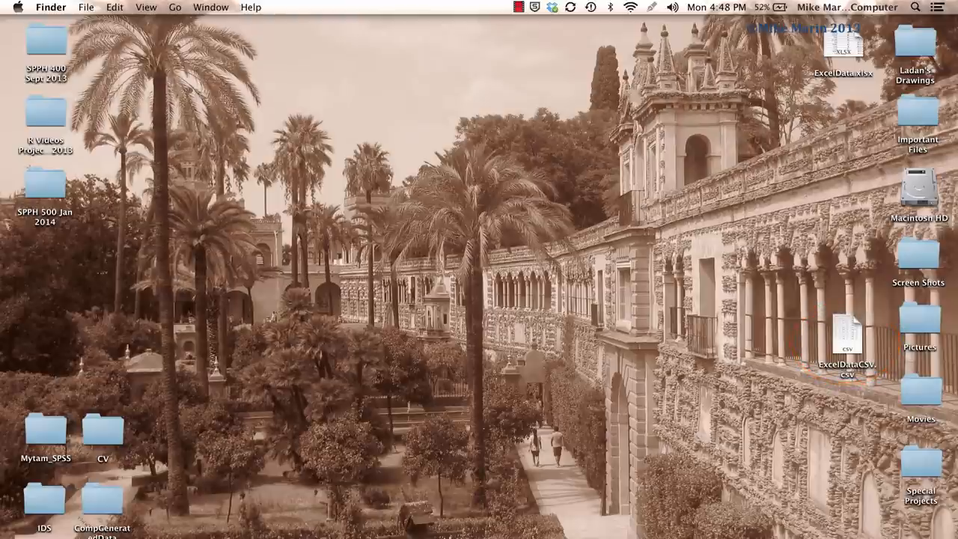
# Open ExcelDataCSV.csv from the Desktop using Open With > Safari
pyautogui.click(848, 336)
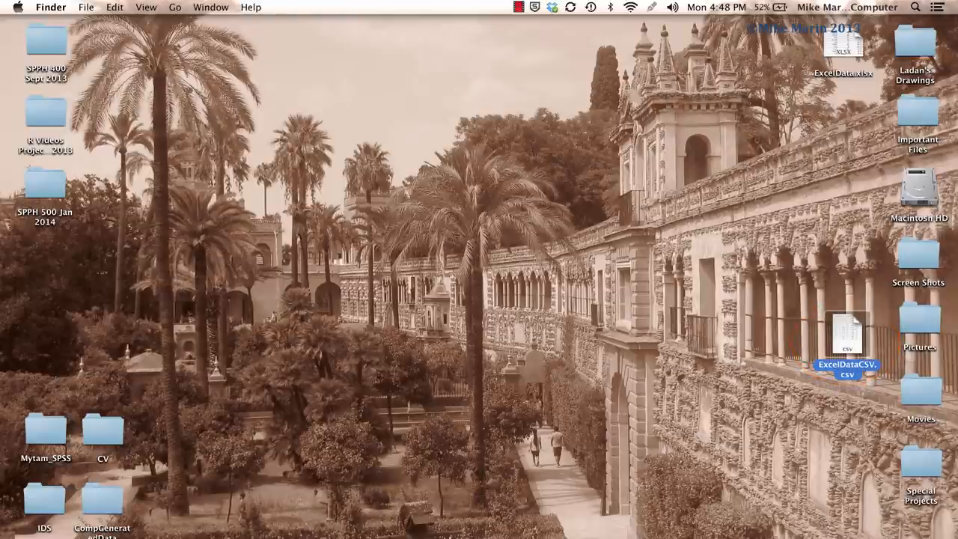
pyautogui.doubleClick(846, 332)
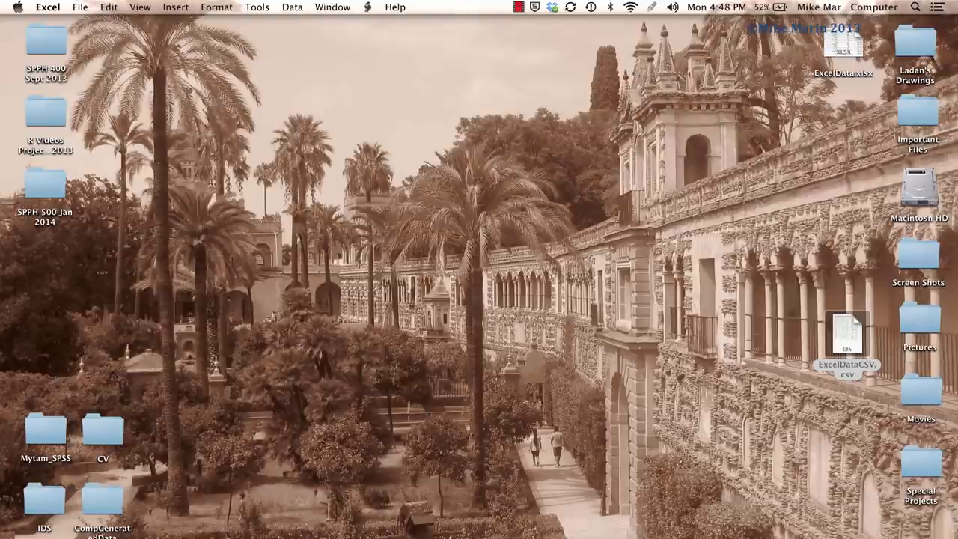
pyautogui.rightClick(846, 335)
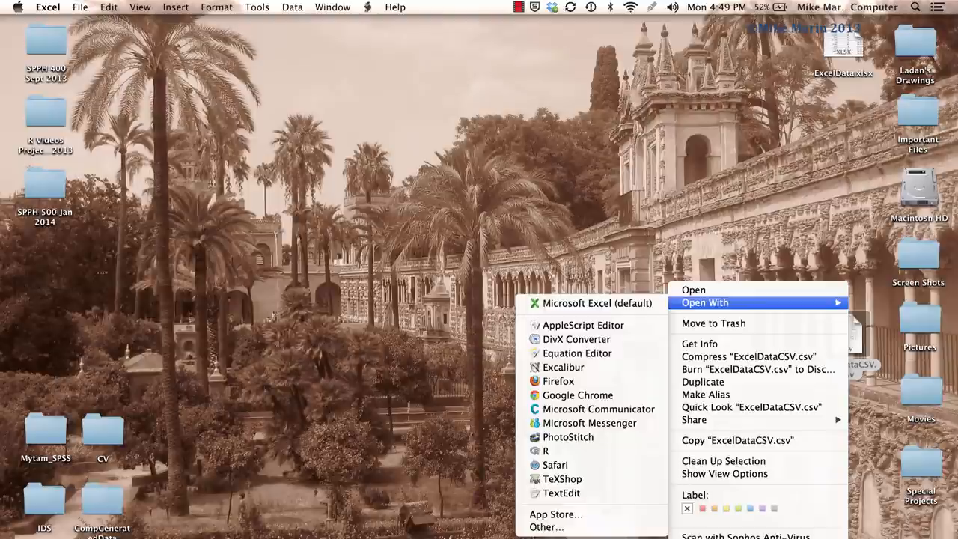
pyautogui.moveTo(554, 464)
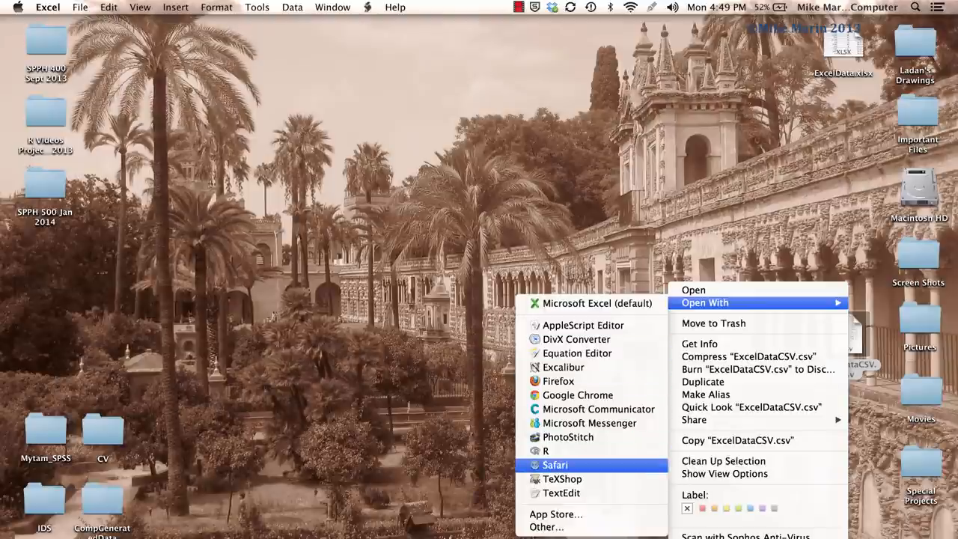
pyautogui.click(566, 494)
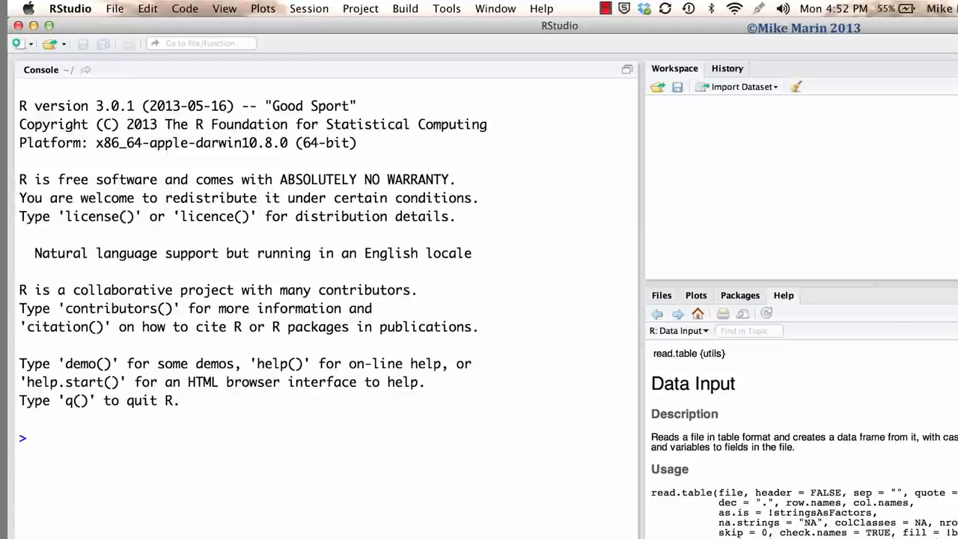
# Look up help on read.csv with help(read.) and ?read.c in the console
pyautogui.write('hel')
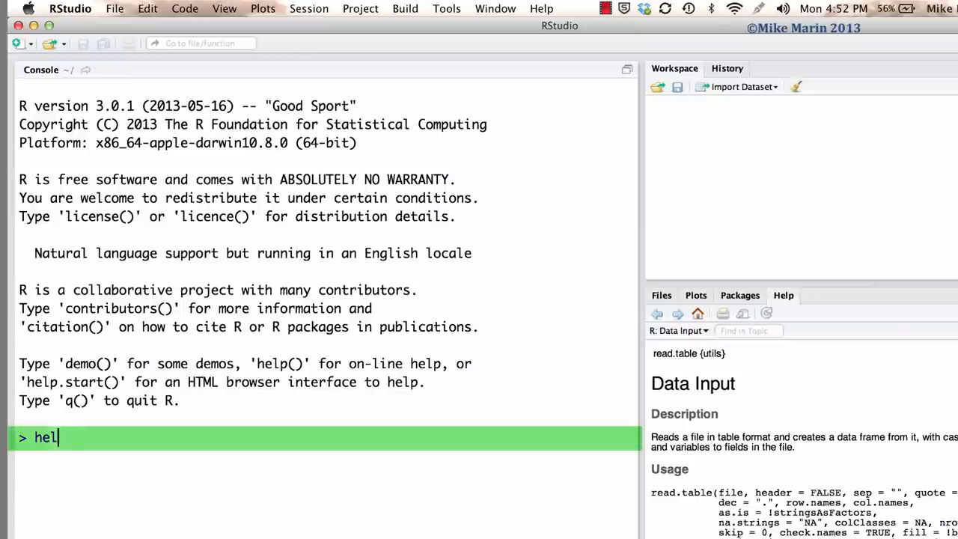
pyautogui.write('p(read.csv')
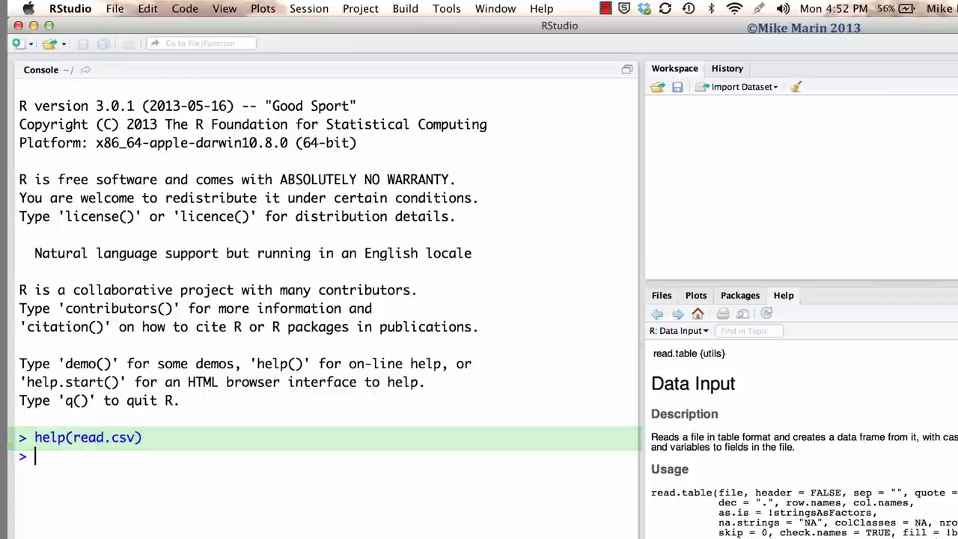
pyautogui.write('?read.csv')
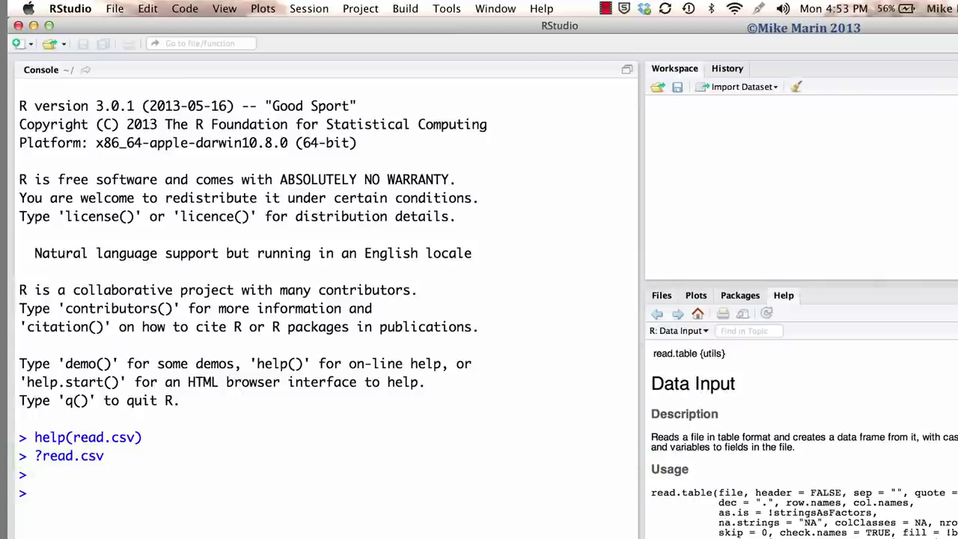
# Compose data1 <- read.csv(file.choose(), header=TRUE) in the console without running it
pyautogui.write('da')
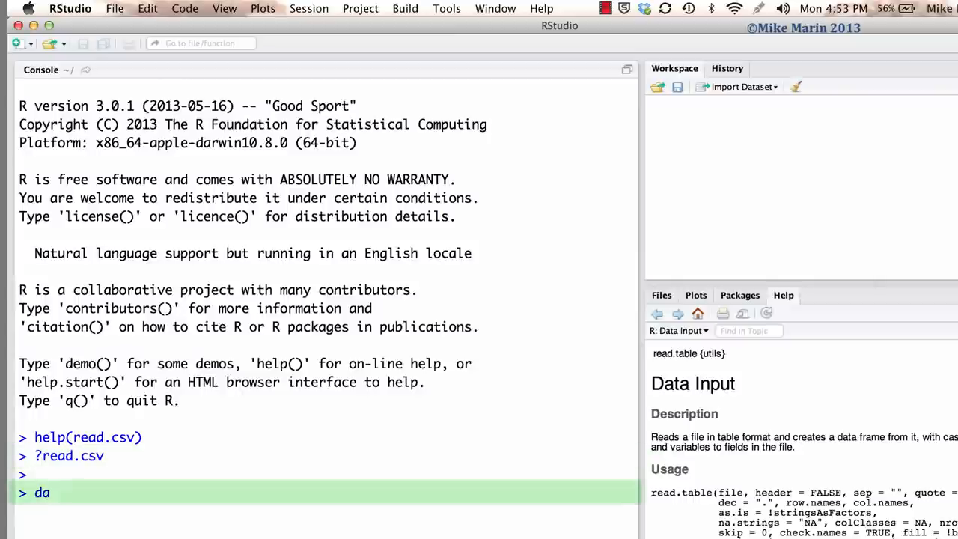
pyautogui.write('ta1 <- read')
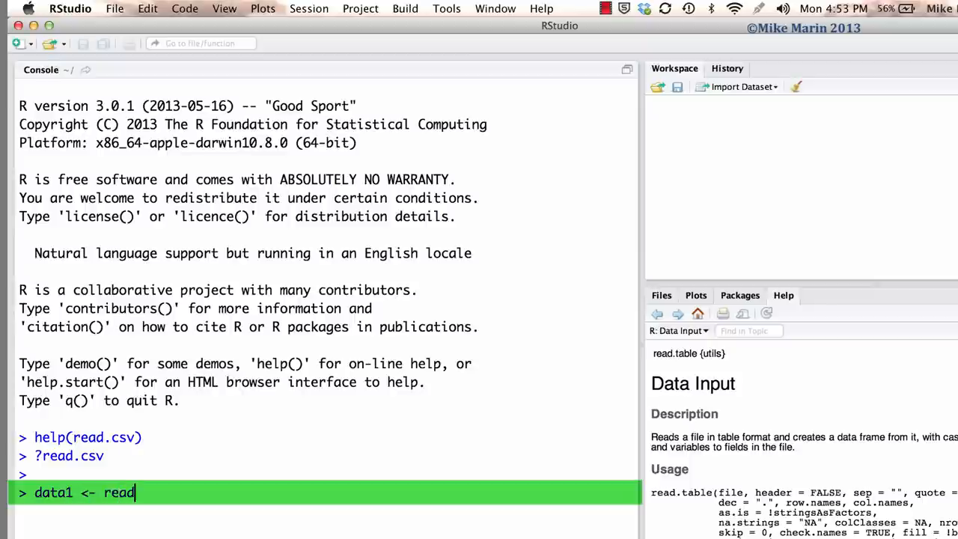
pyautogui.write('.csv')
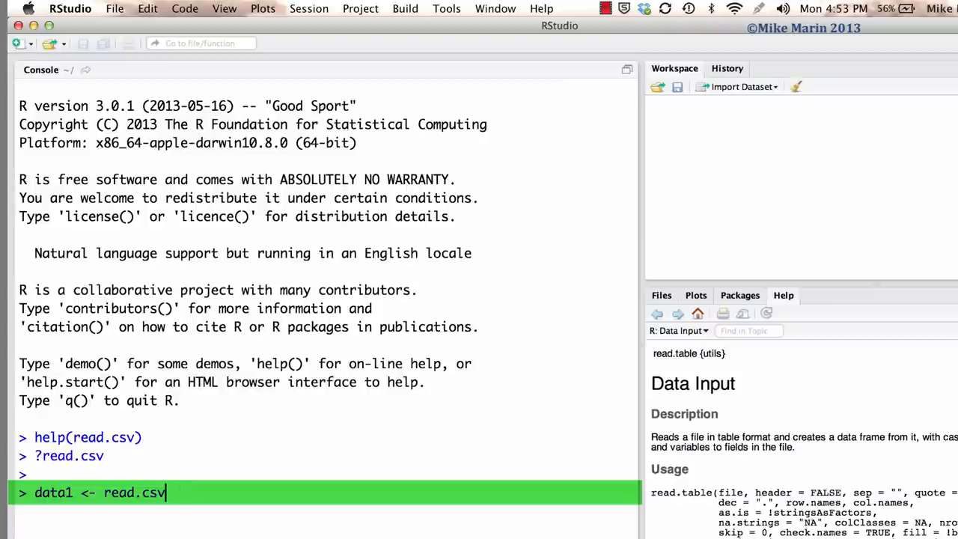
pyautogui.write('()')
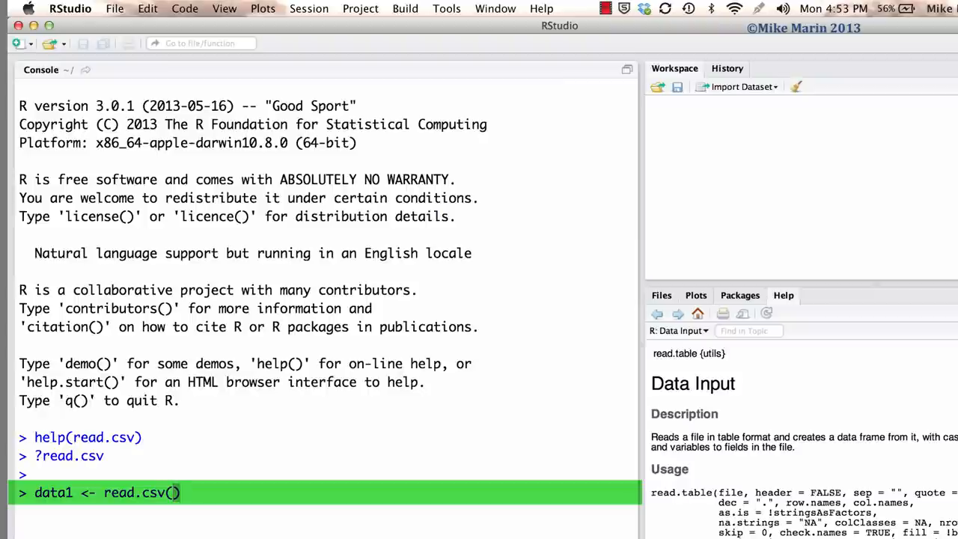
pyautogui.write('file')
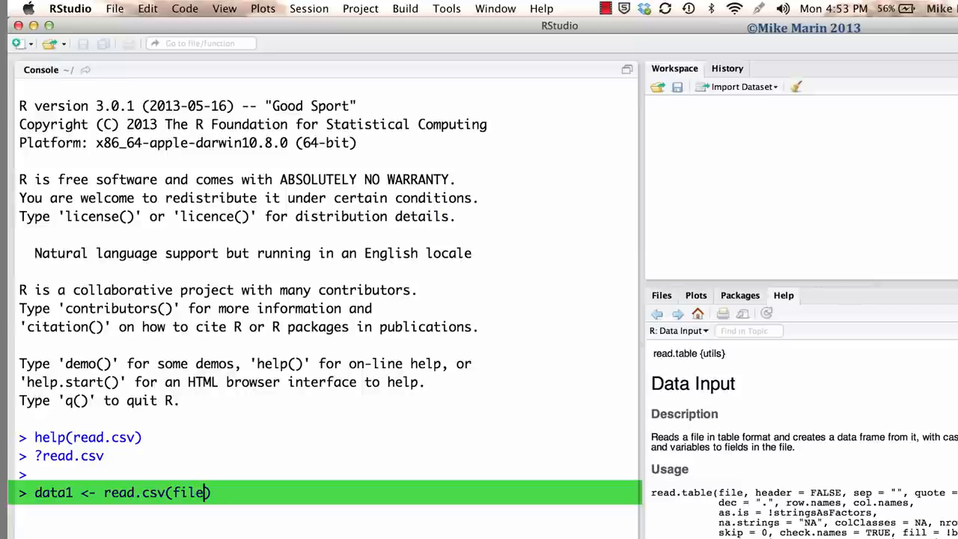
pyautogui.write('.choose')
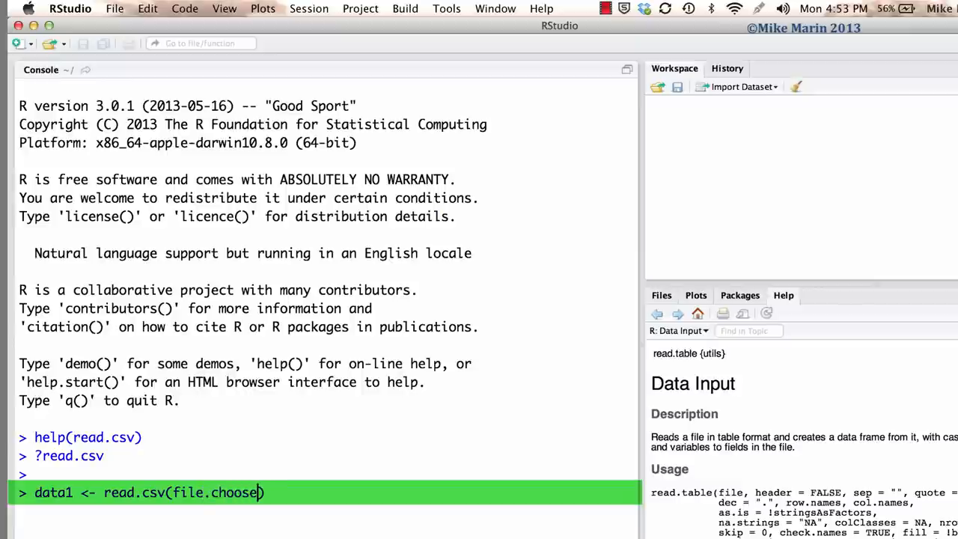
pyautogui.write('()')
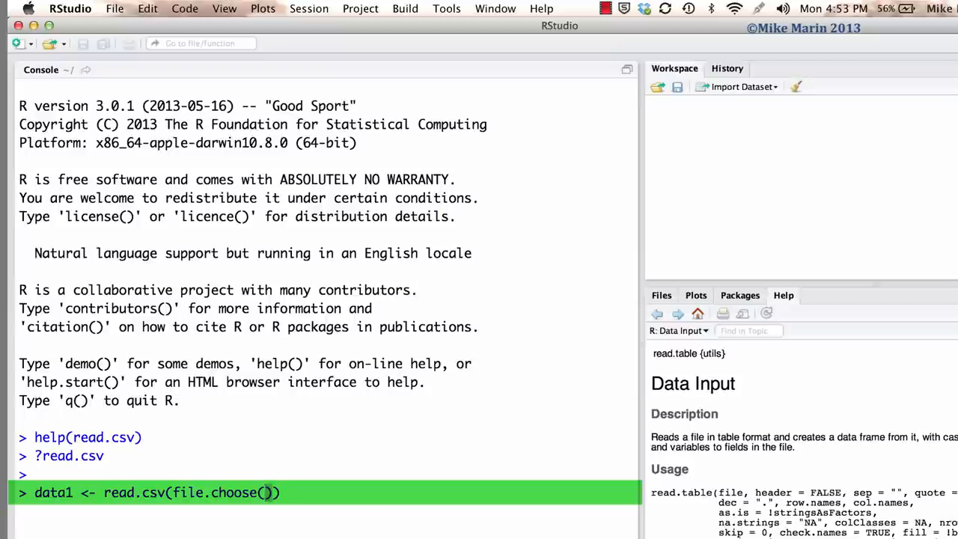
pyautogui.write(',')
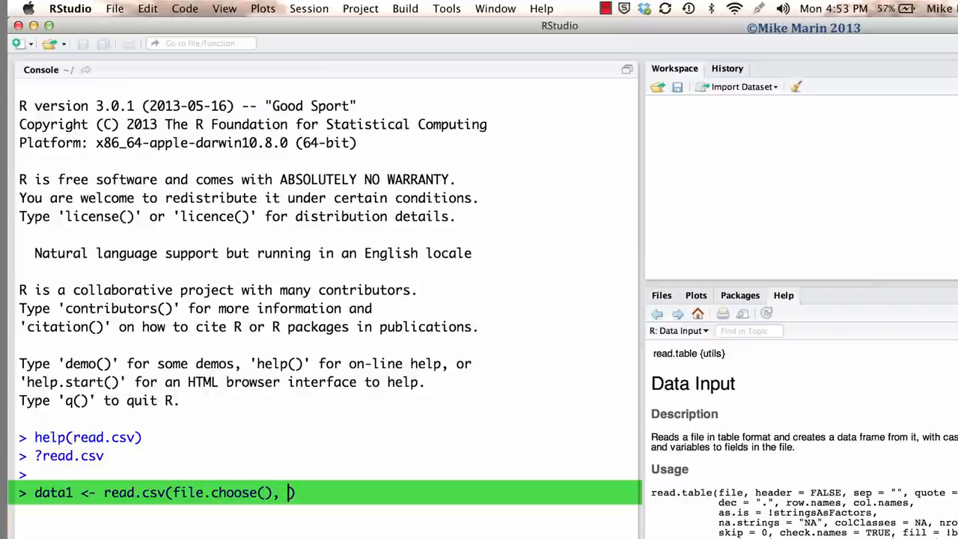
pyautogui.write('header')
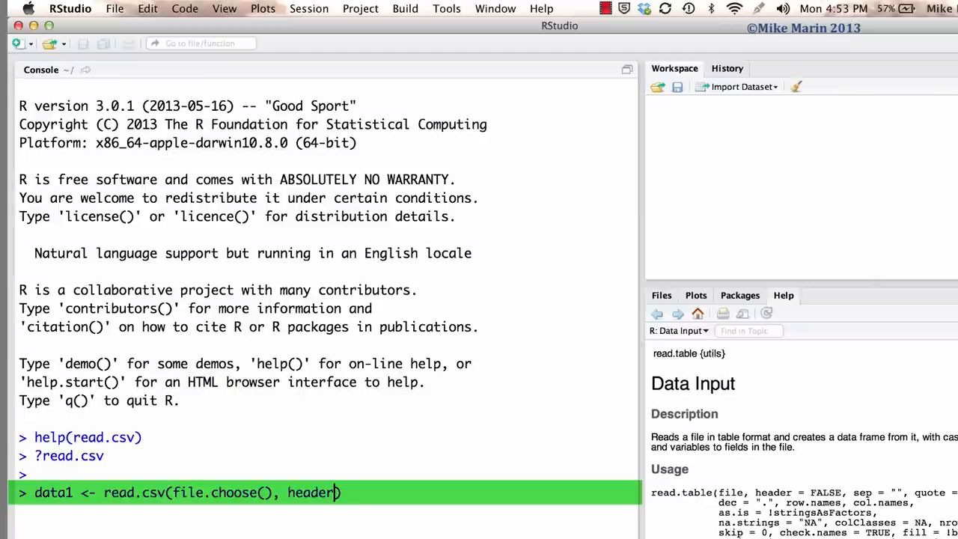
pyautogui.write('=TRUE')
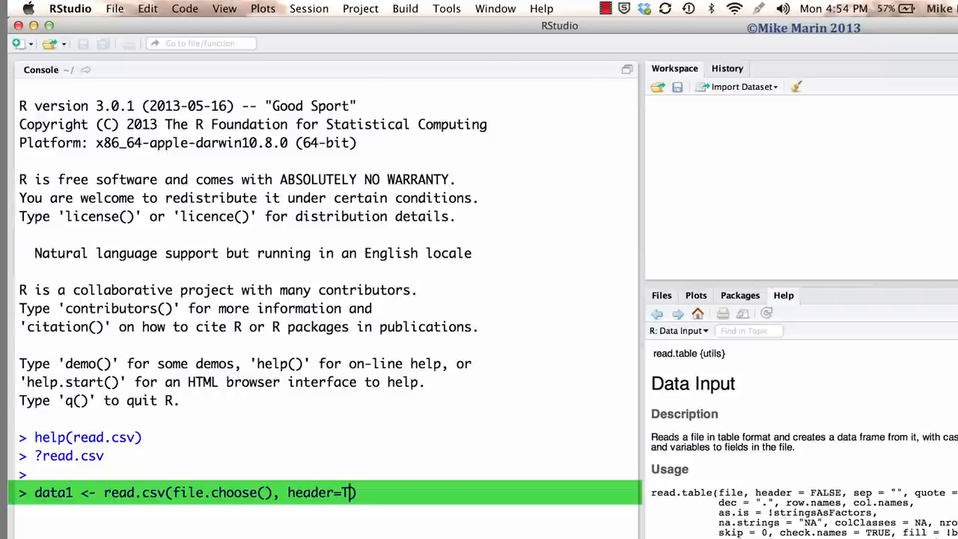
# Run the read.csv command and choose ExcelDataCSV.csv from the Desktop as data1
pyautogui.press('Enter')
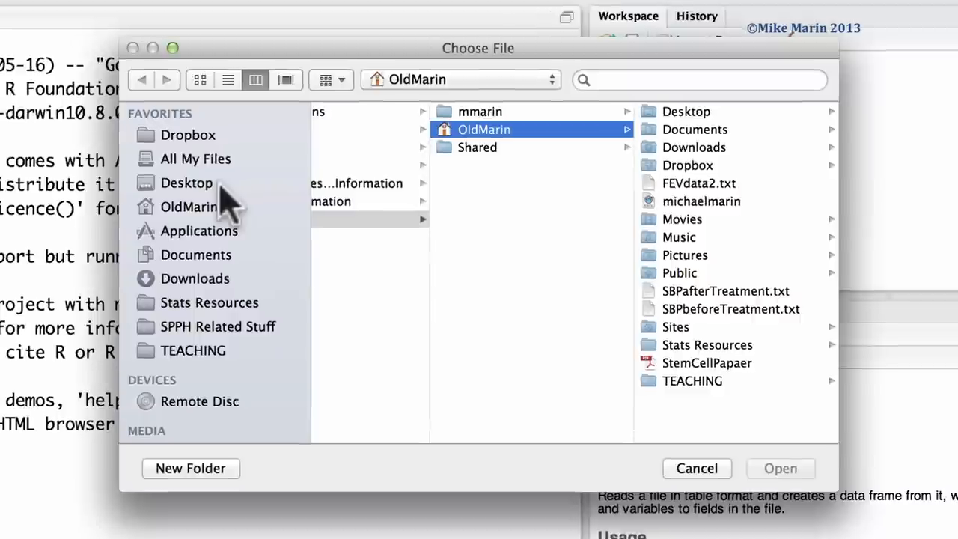
pyautogui.click(185, 182)
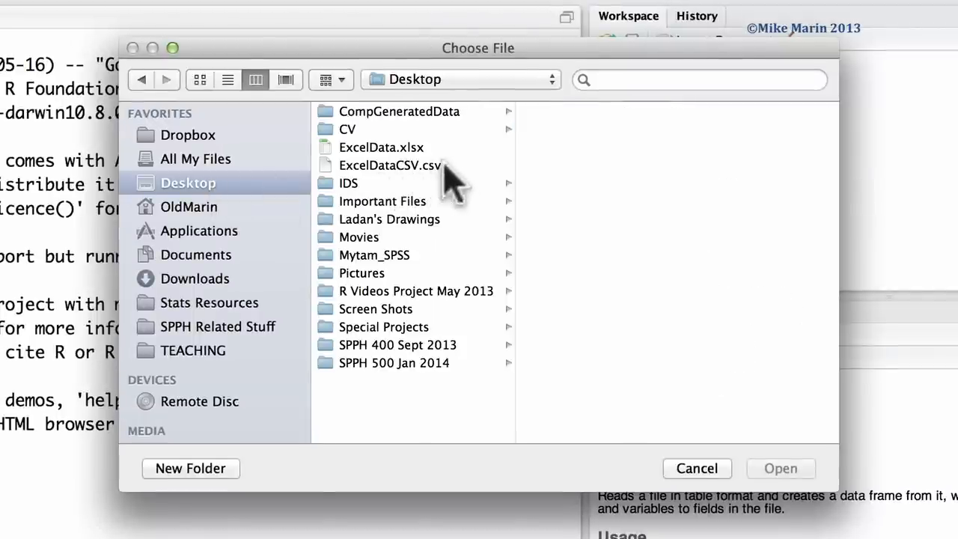
pyautogui.click(697, 467)
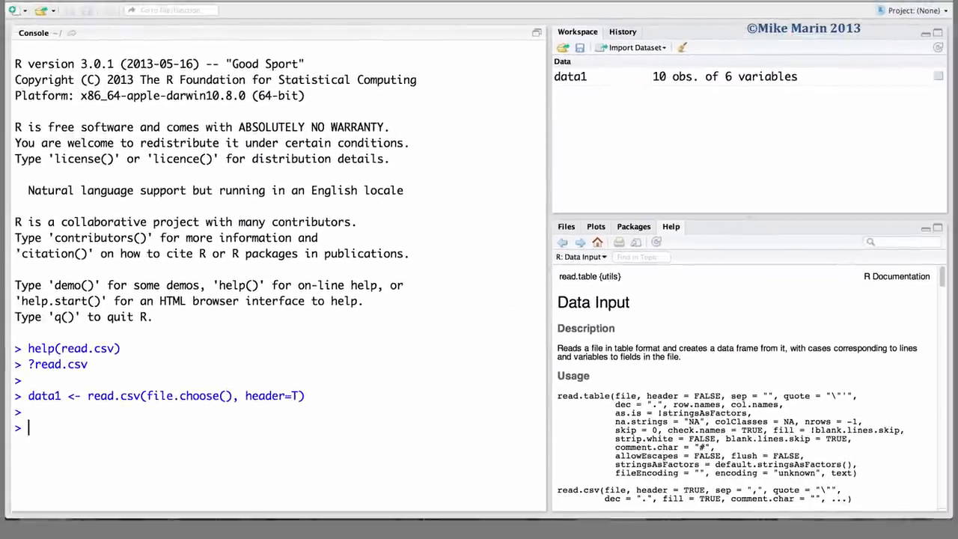
# Print data1, then import the CSV as data2 with read.table(file.choose(), header=T, sep=",")
pyautogui.write('data1')
pyautogui.write('data2')
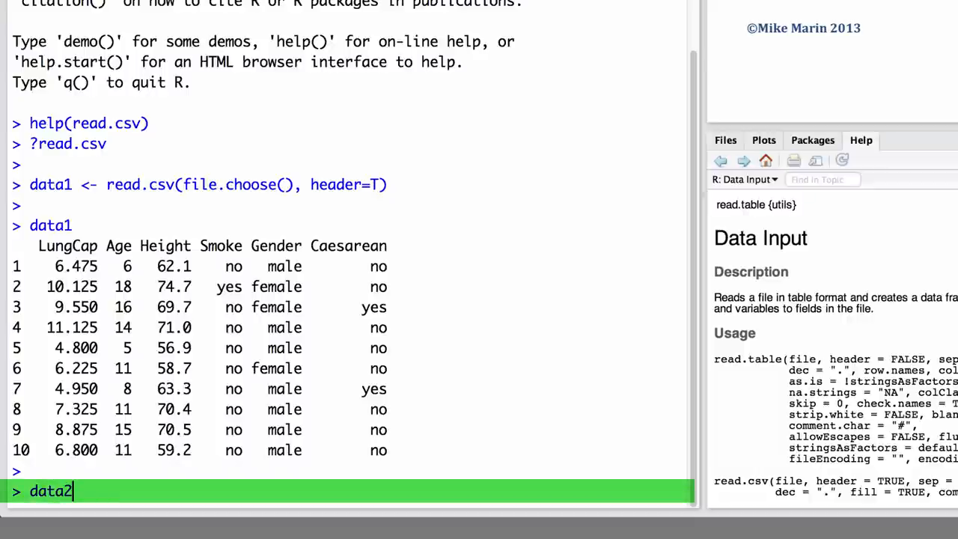
pyautogui.write('<-')
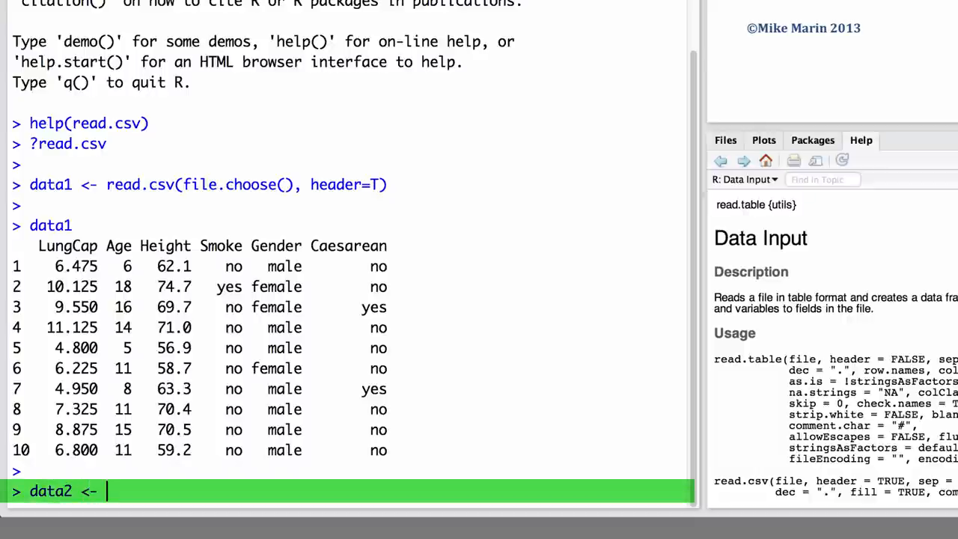
pyautogui.write('read.tabl')
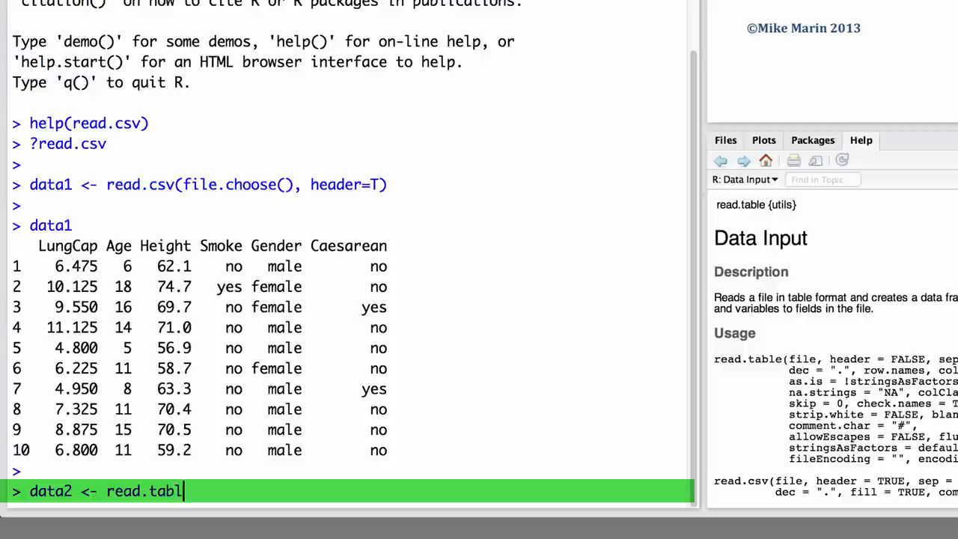
pyautogui.write('e(file')
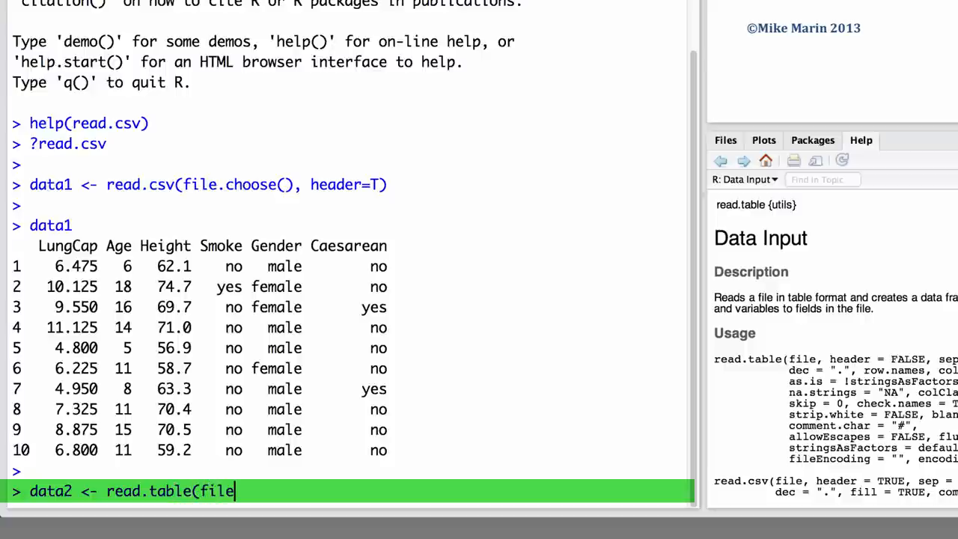
pyautogui.write('.choose(), header')
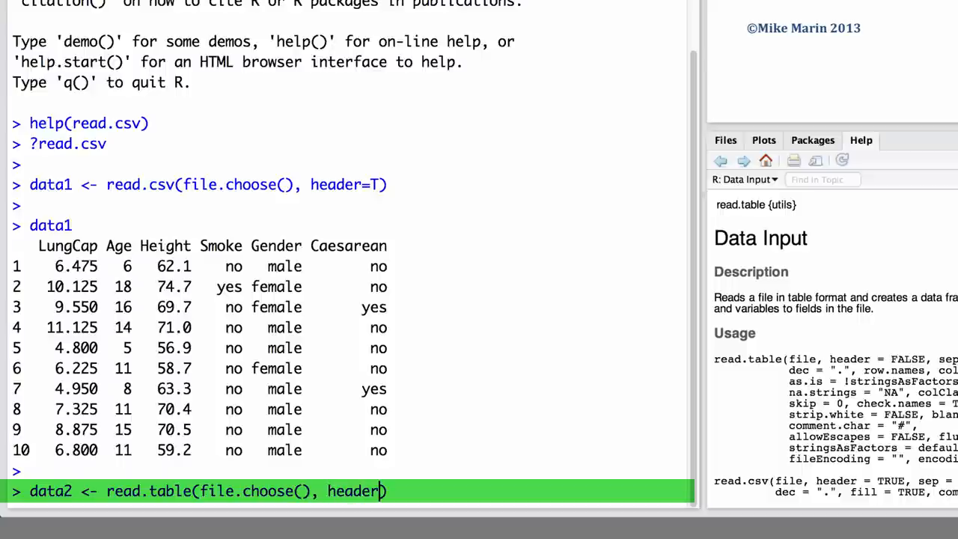
pyautogui.write('=T)')
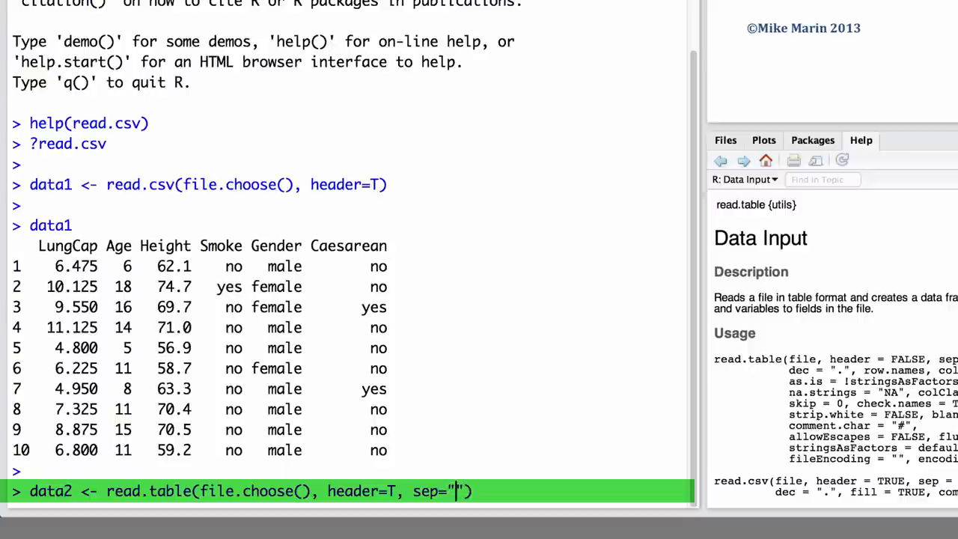
pyautogui.write(',')
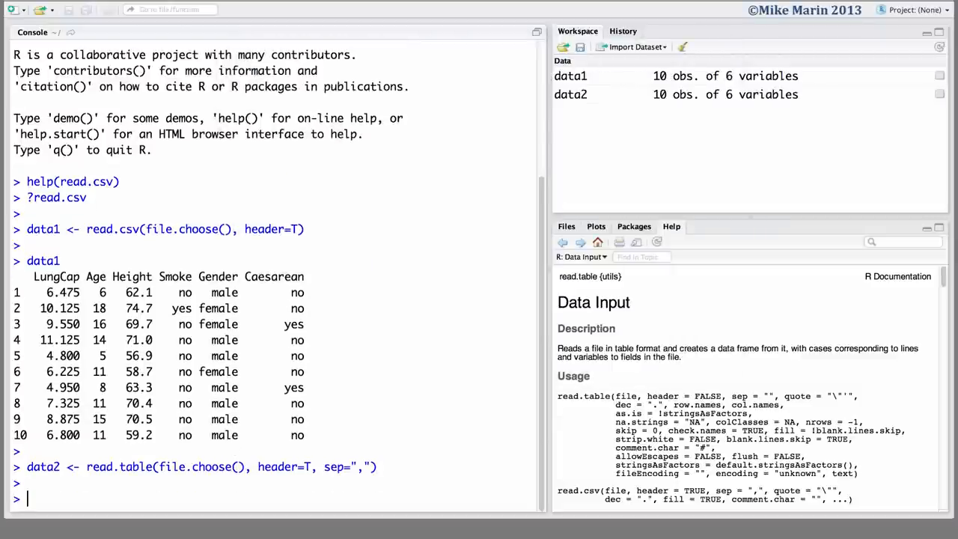
pyautogui.write('data')
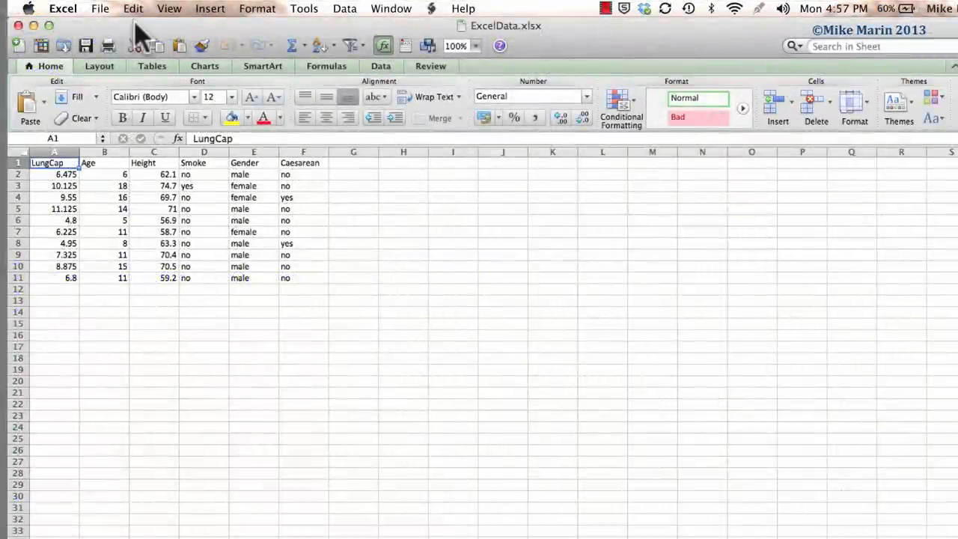
# Save the LungCap worksheet to the Desktop as Tab Delimited Text named ExcelDataTAB.txt
pyautogui.click(104, 9)
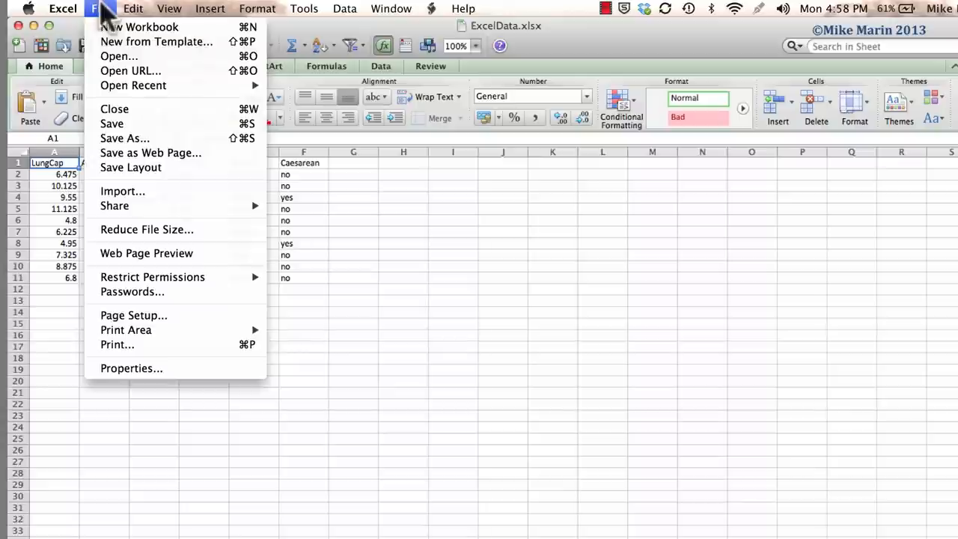
pyautogui.moveTo(126, 138)
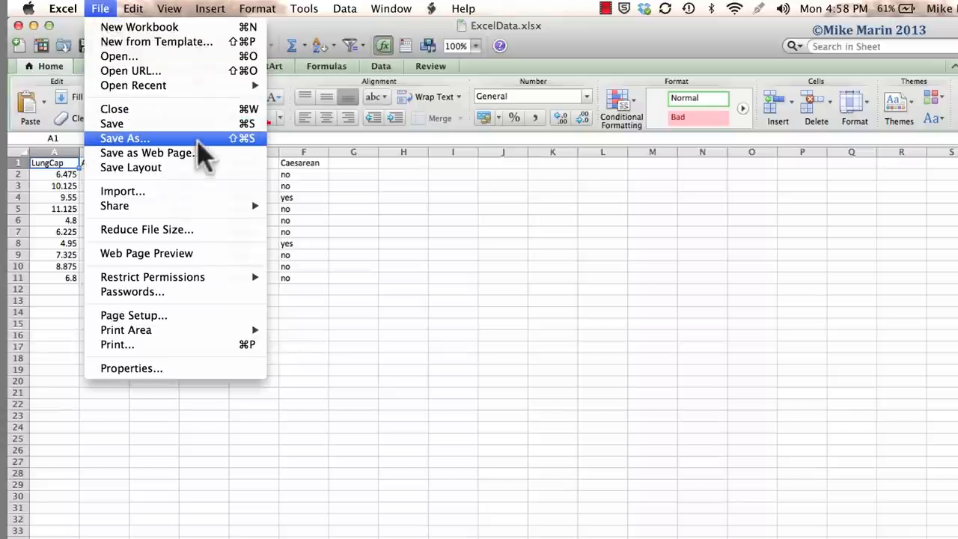
pyautogui.click(125, 138)
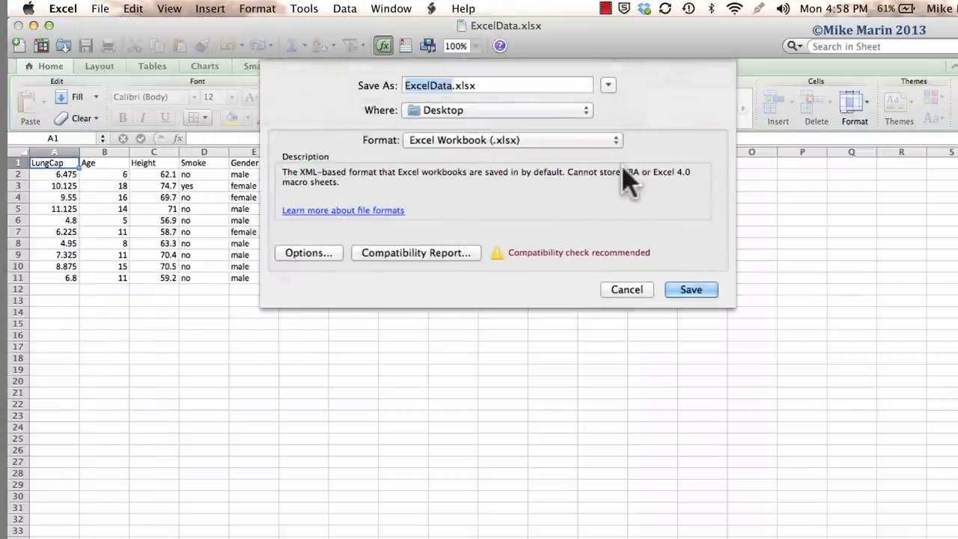
pyautogui.click(511, 141)
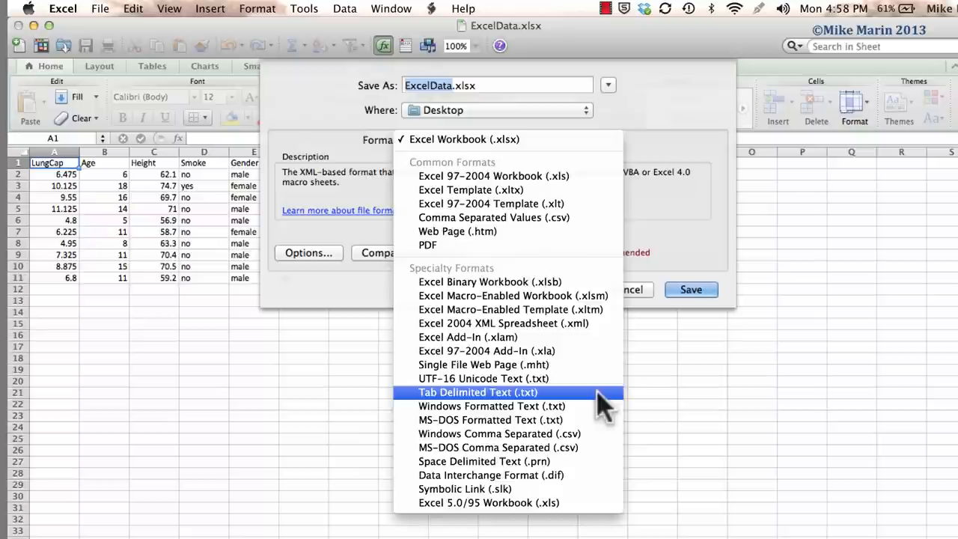
pyautogui.click(475, 392)
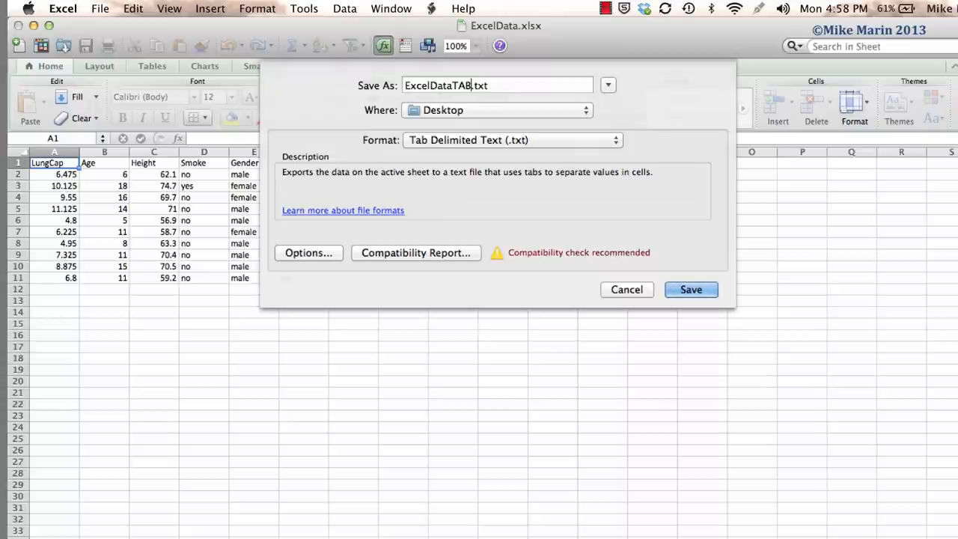
pyautogui.moveTo(707, 305)
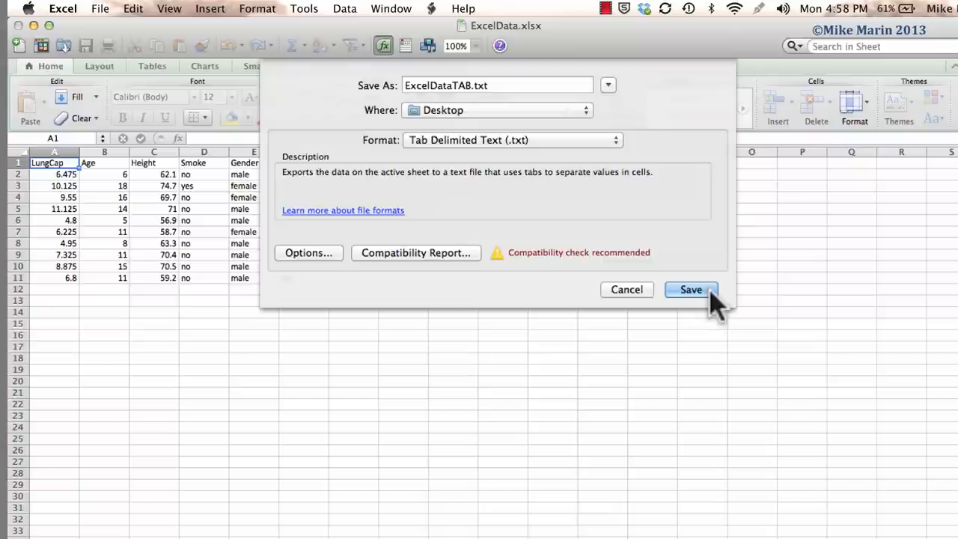
pyautogui.click(692, 290)
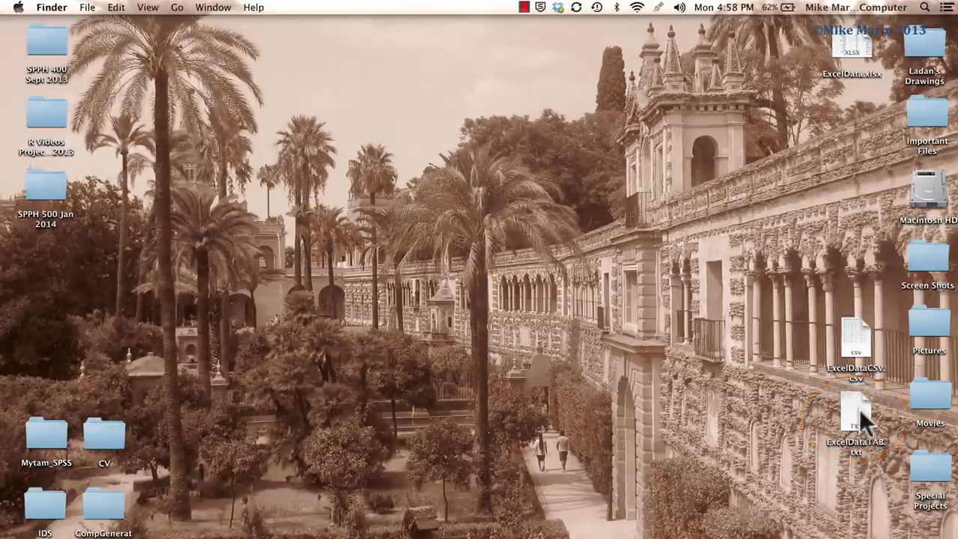
# Open ExcelDataTAB.txt in TextEdit to view the tab-separated lung capacity columns
pyautogui.doubleClick(856, 422)
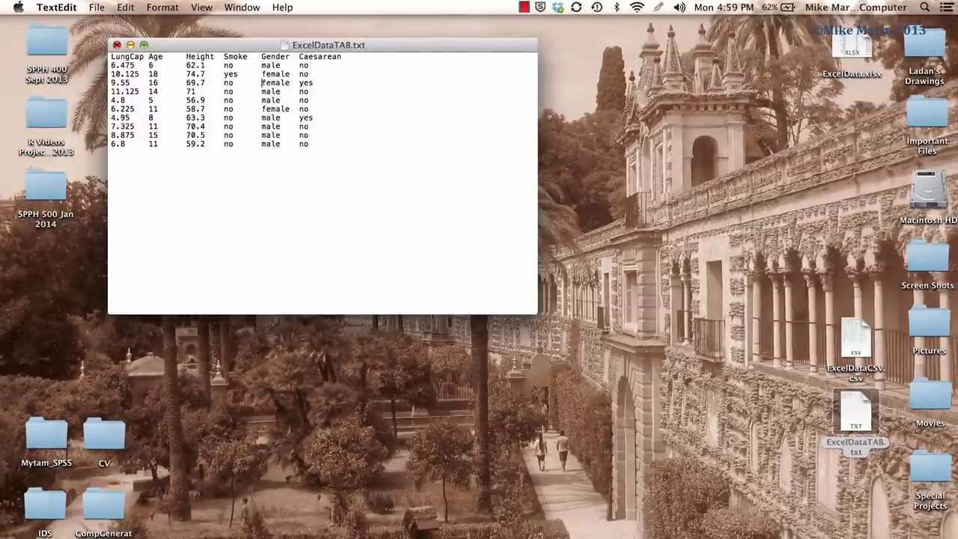
pyautogui.click(117, 44)
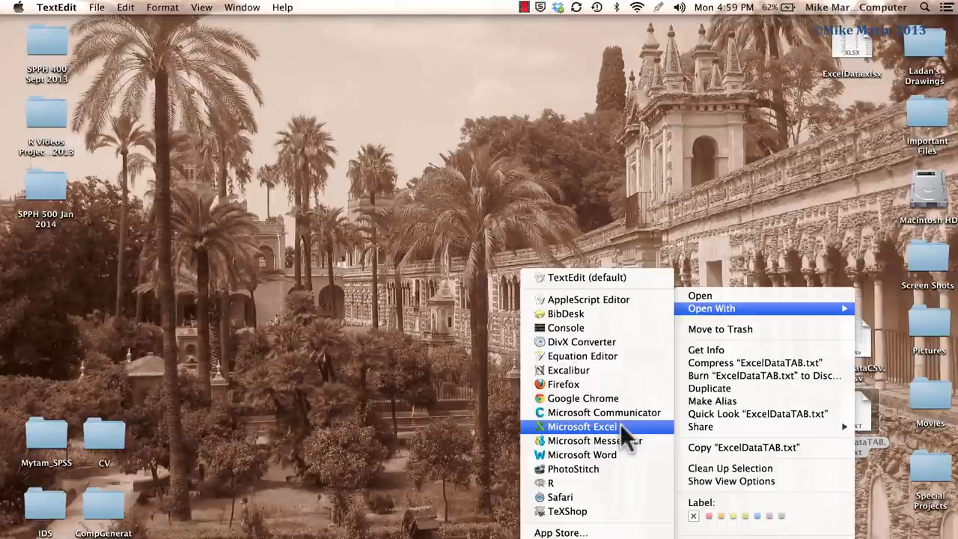
# Dismiss the file's Open With options and return to RStudio showing the printed data2 table
pyautogui.click(582, 425)
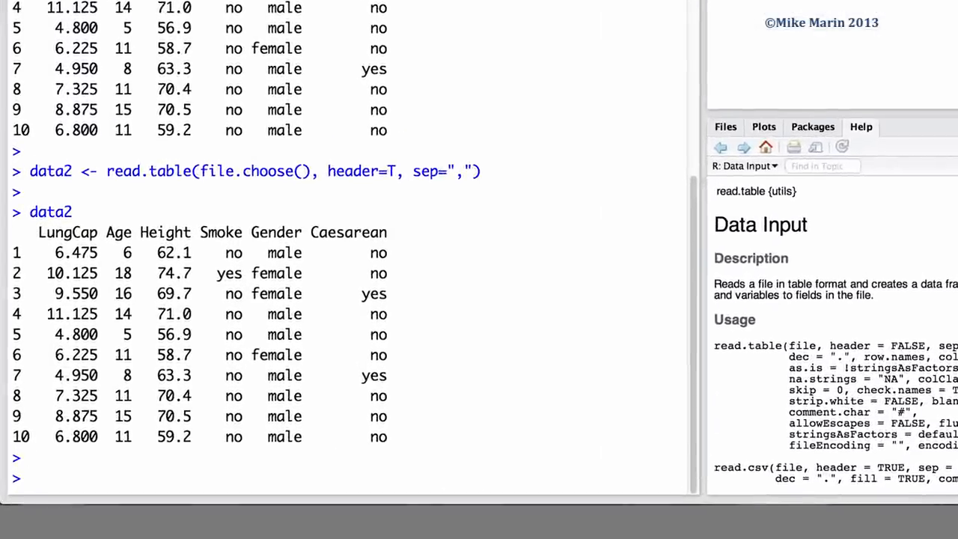
# Import the tab-delimited file as data3 with read.delim(file.choose(), header=T) and print it
pyautogui.write('data')
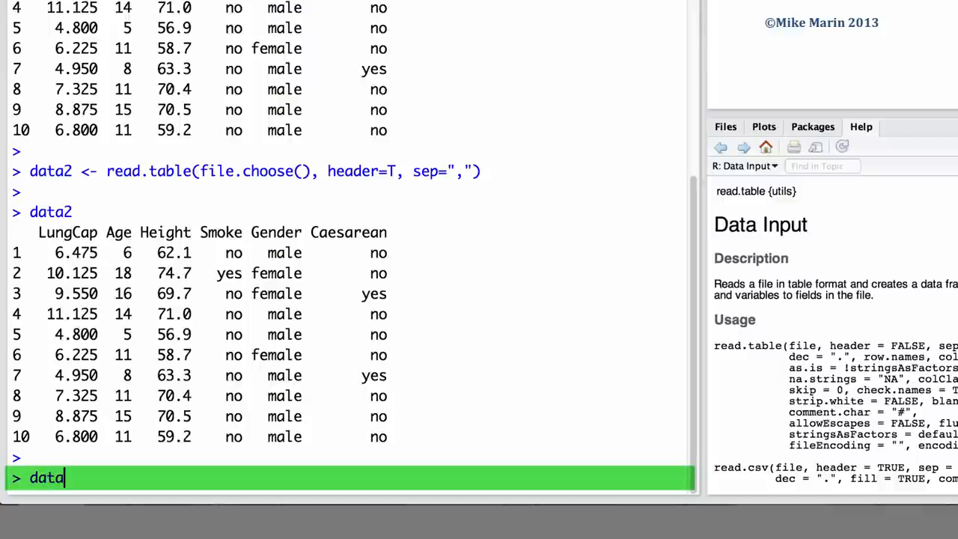
pyautogui.write('3 <-')
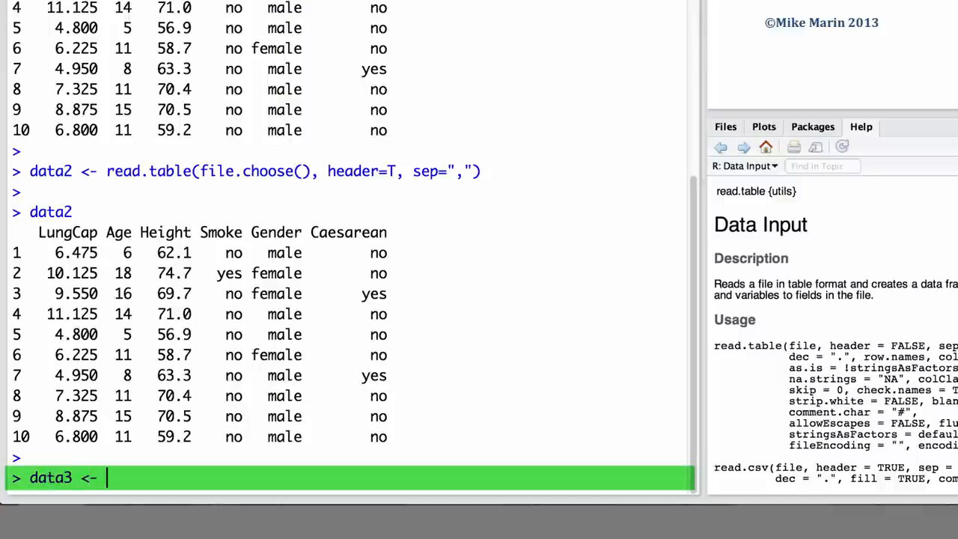
pyautogui.write('read.delim(fi')
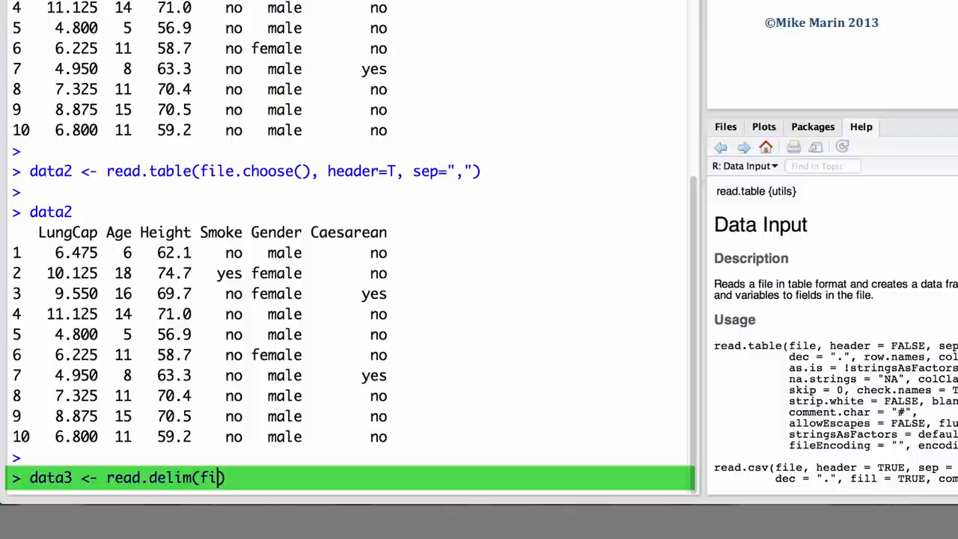
pyautogui.write('le.choose')
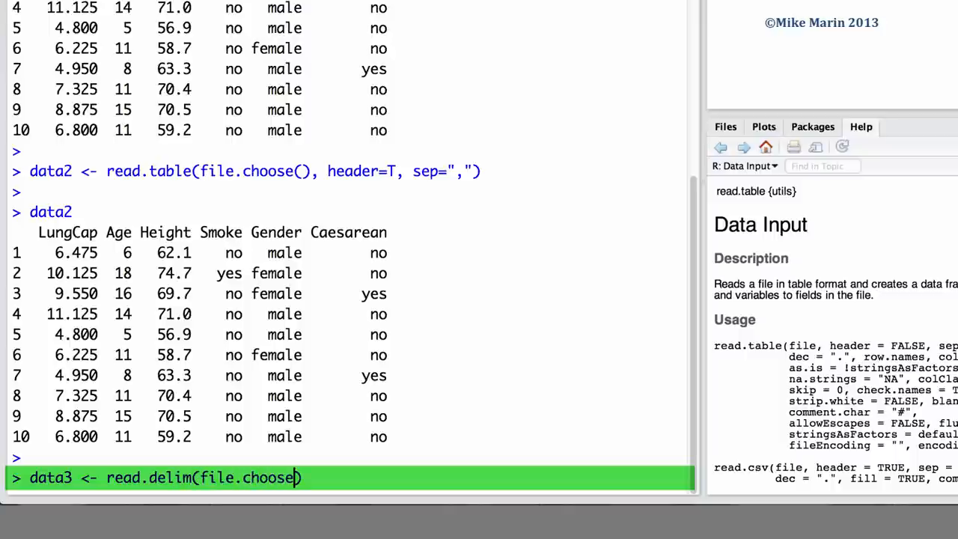
pyautogui.write('()')
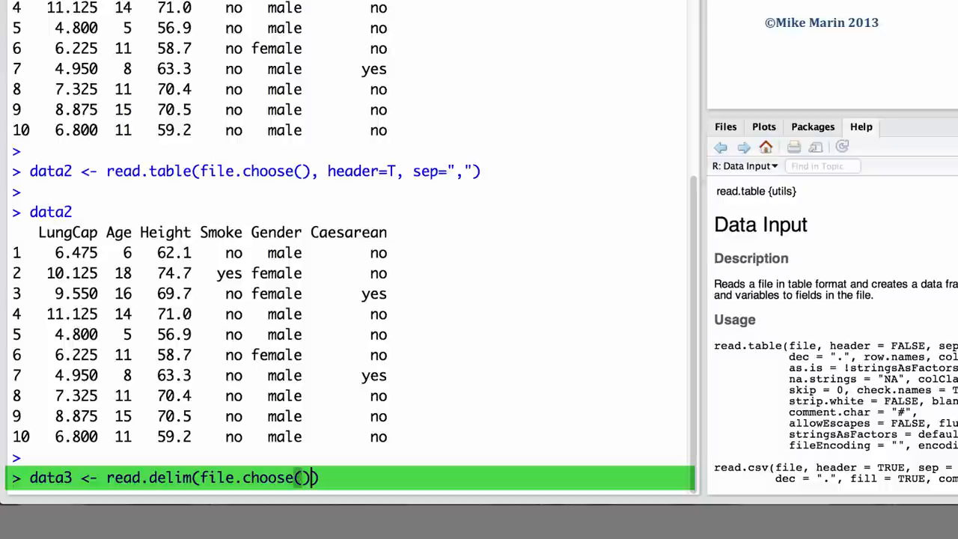
pyautogui.write(', header=')
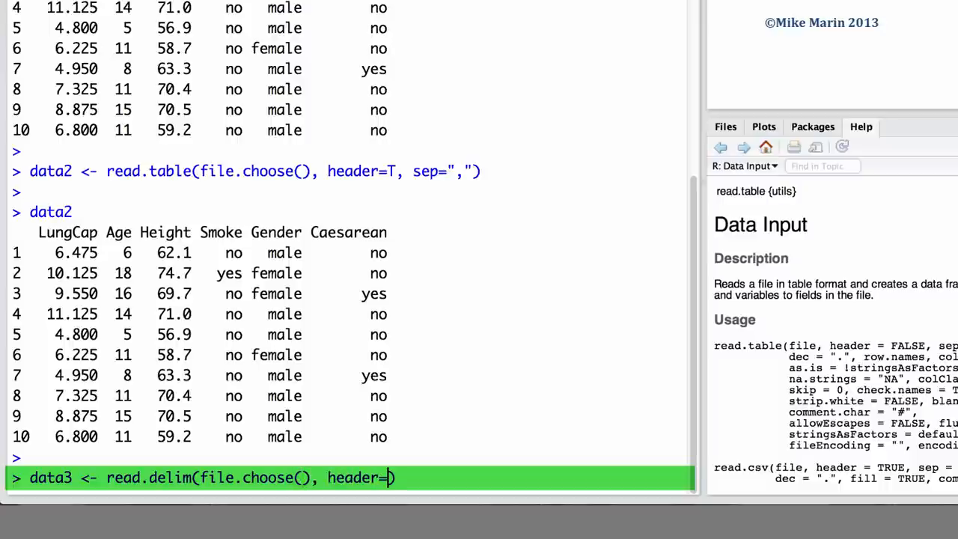
pyautogui.write('T)')
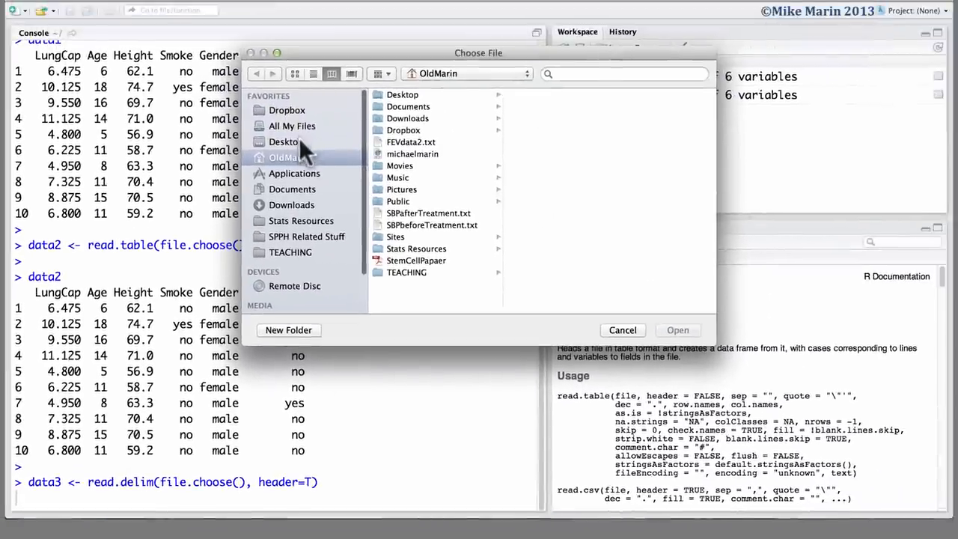
pyautogui.click(284, 141)
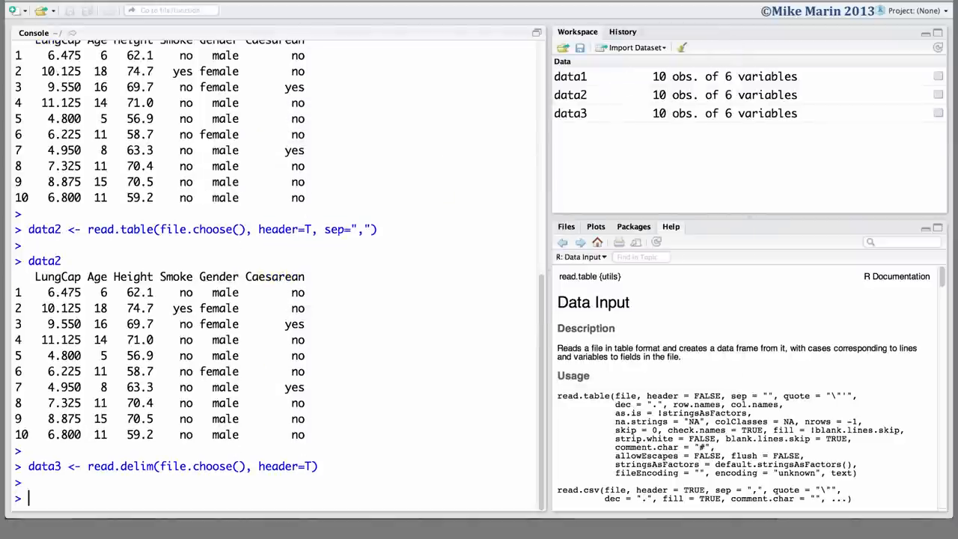
pyautogui.write('data3')
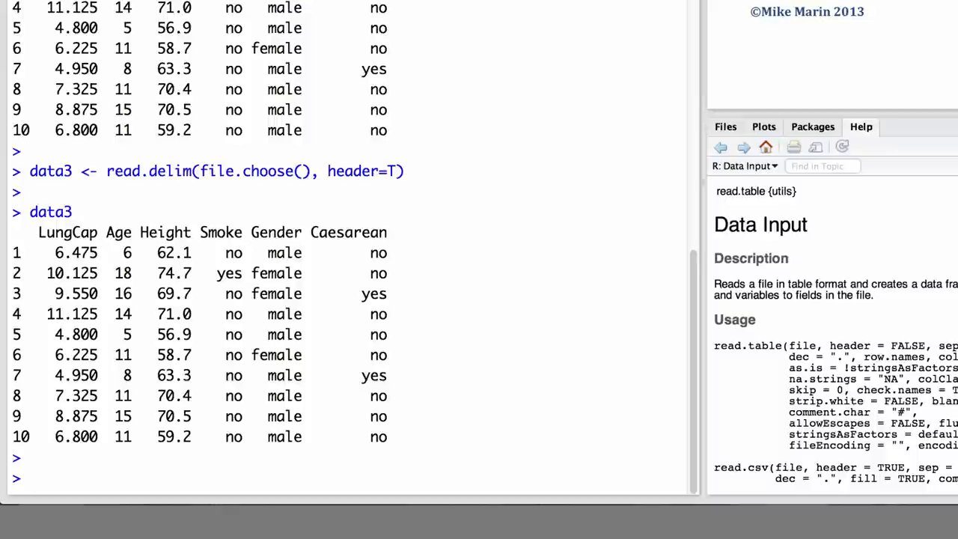
# Import ExcelDataTAB.txt as data4 with read.table(file.choose(), header=T, sep="\t")
pyautogui.write('dat')
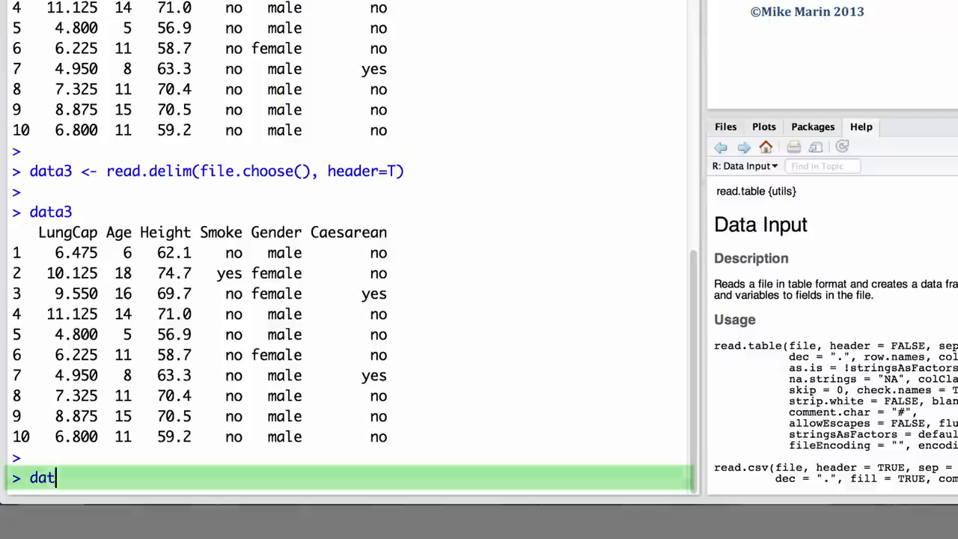
pyautogui.write('a4 <- read')
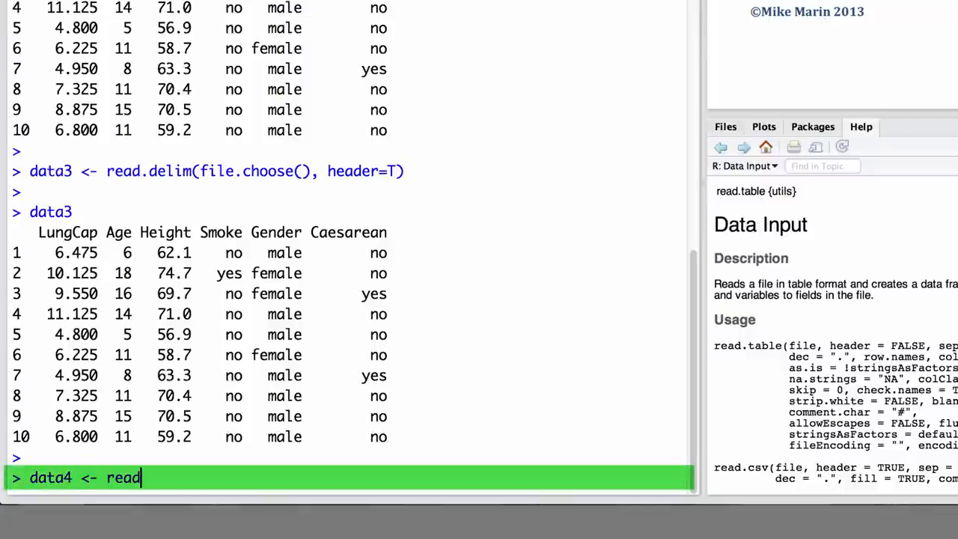
pyautogui.write('.table(f')
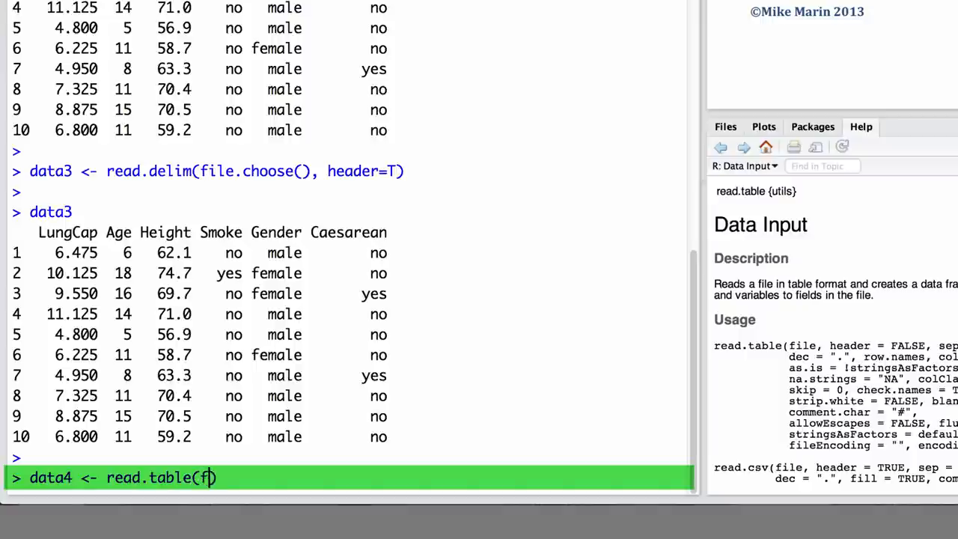
pyautogui.write('ile.choose(')
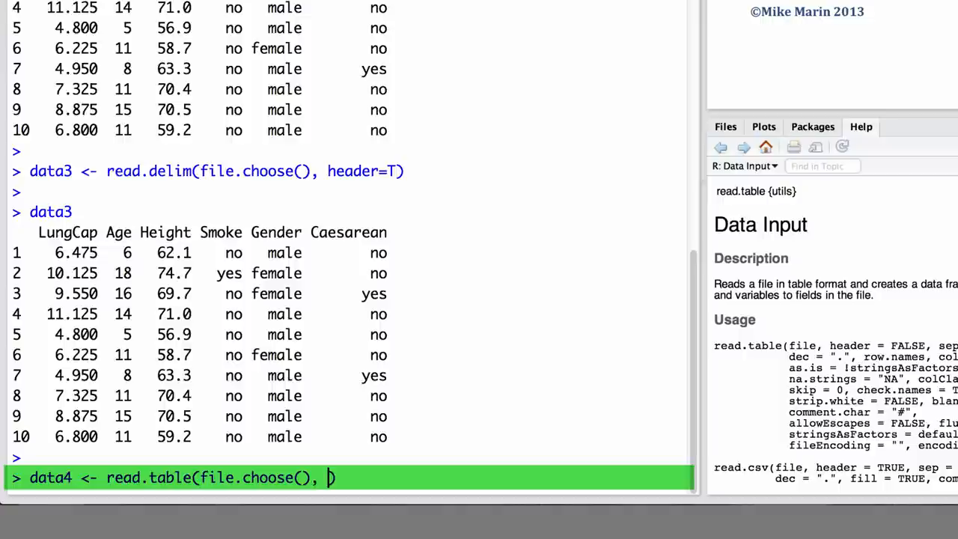
pyautogui.write('header=')
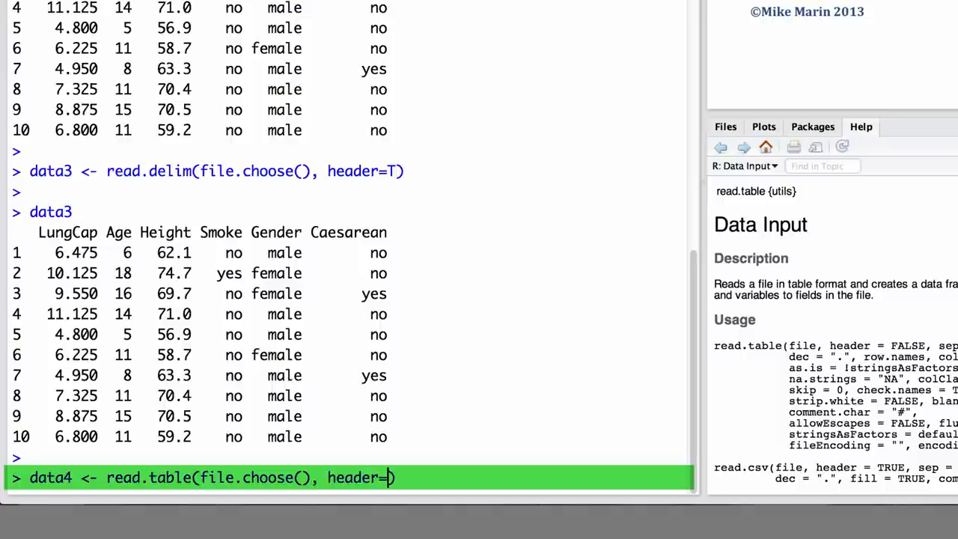
pyautogui.write('T, s')
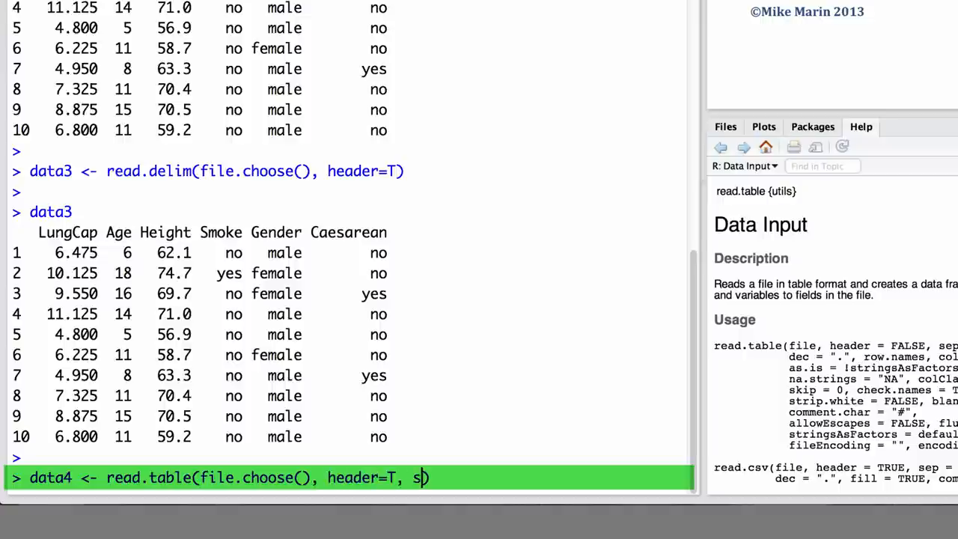
pyautogui.write('ep=""')
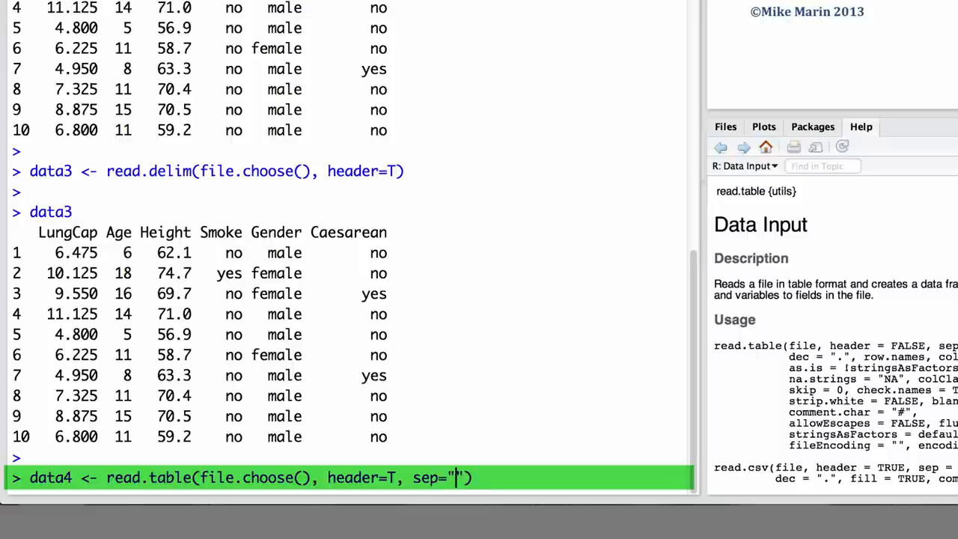
pyautogui.write('\\t')
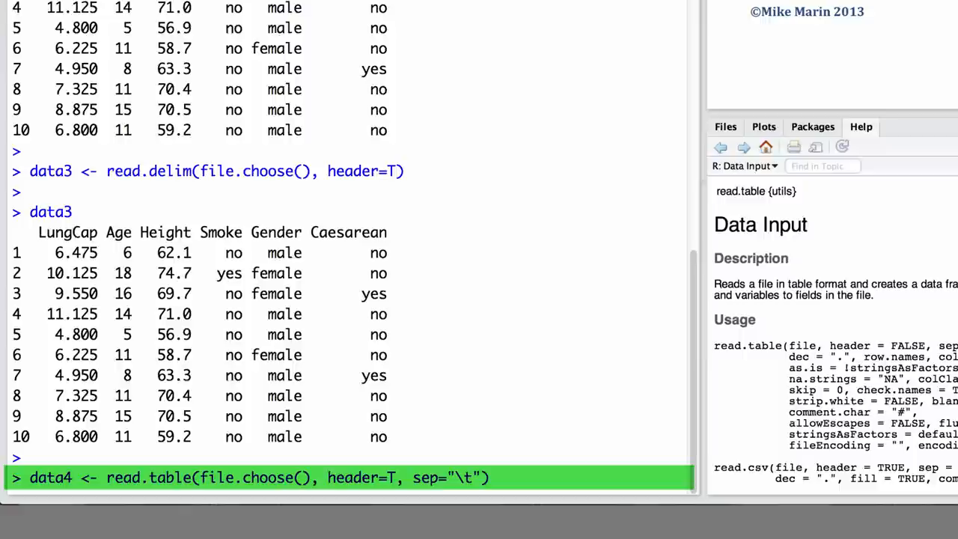
pyautogui.press('Return')
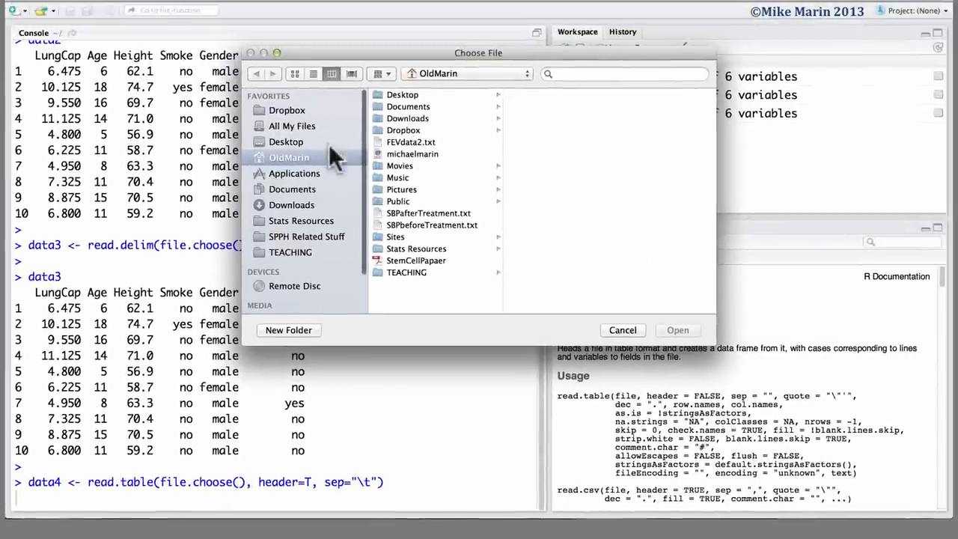
pyautogui.click(284, 141)
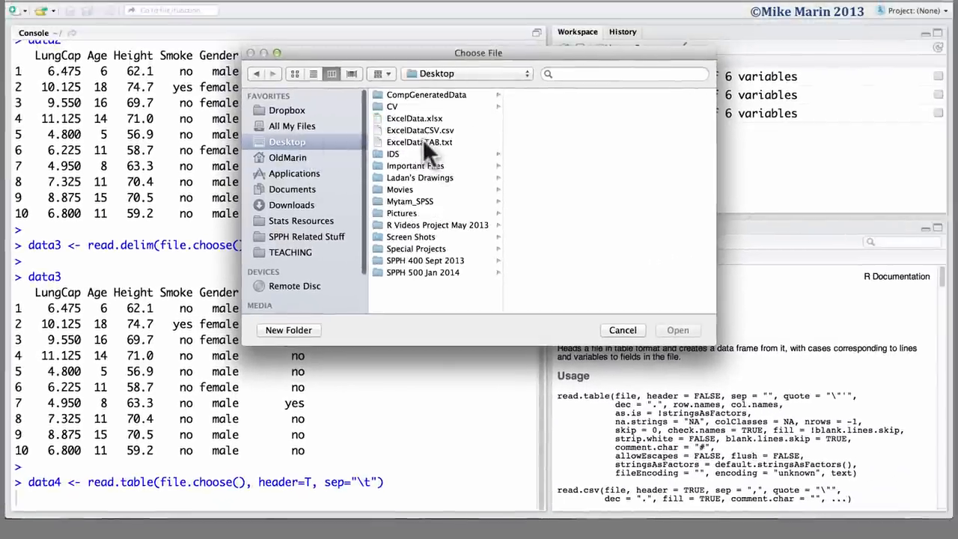
pyautogui.click(416, 142)
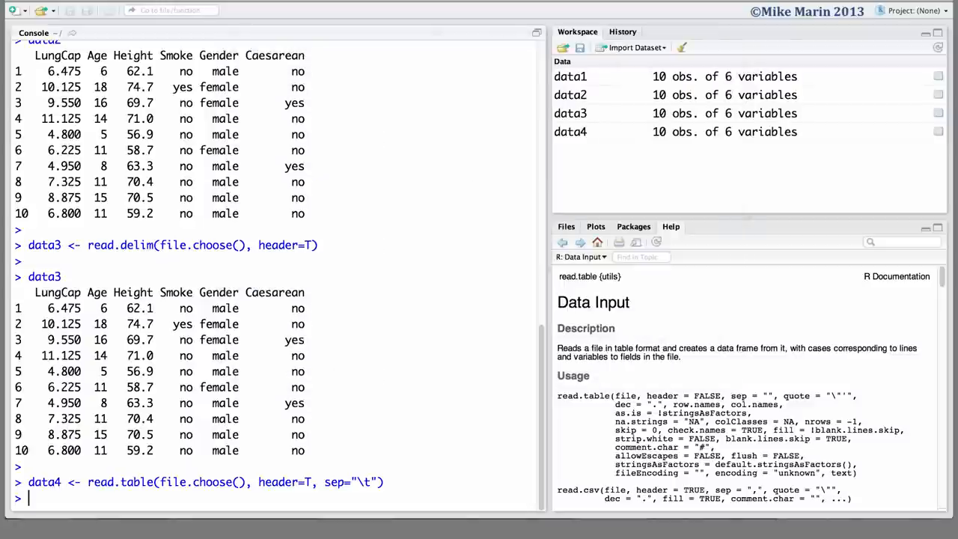